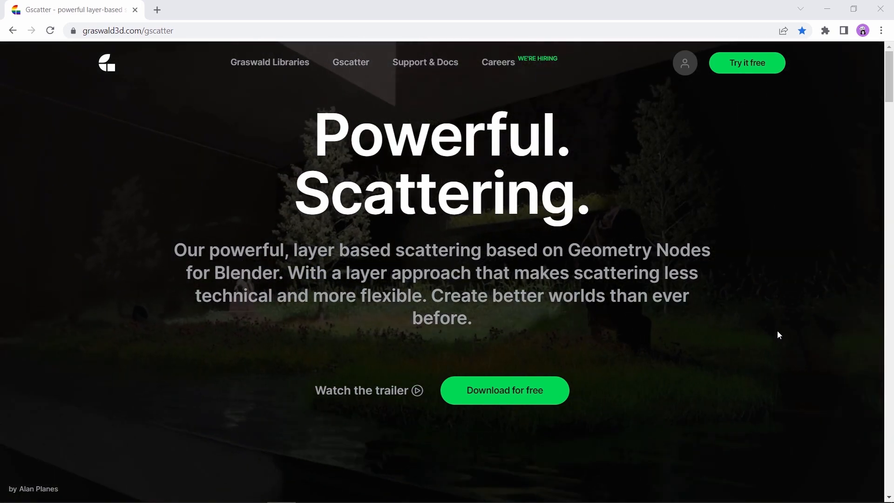
Browse the Gscatter product page and start its free download.
scroll("down", 3)
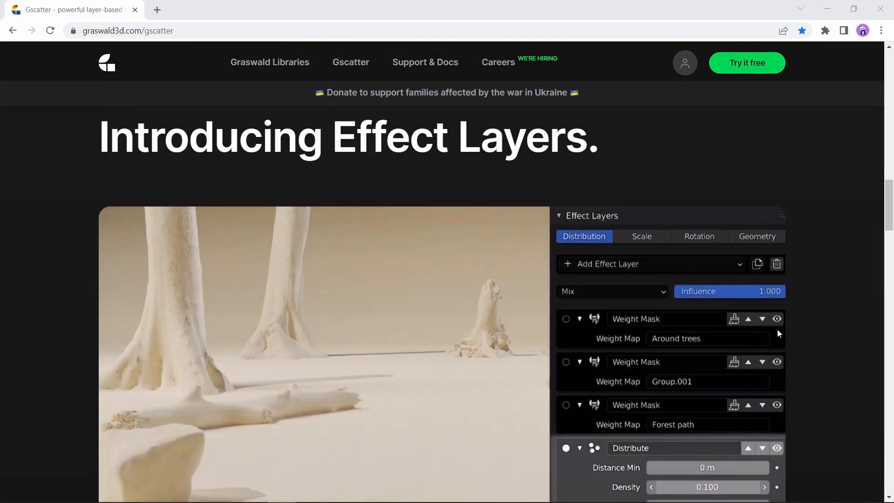
scroll("down", 3)
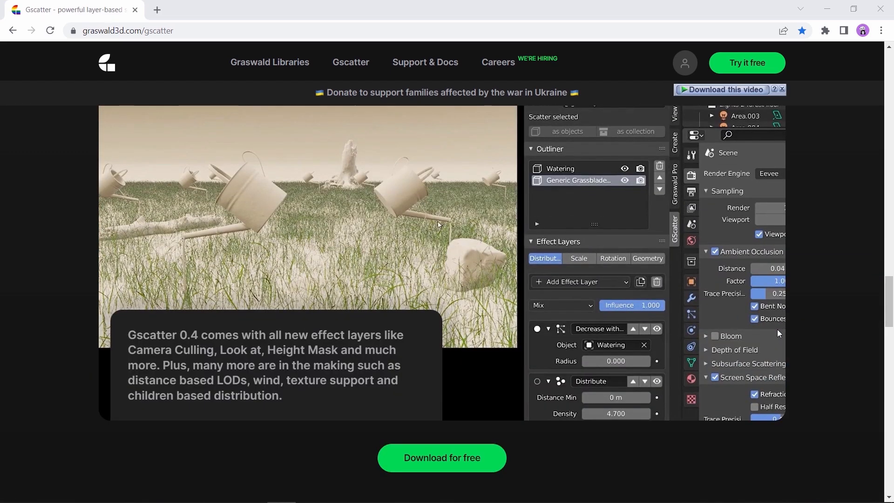
scroll("down", 3)
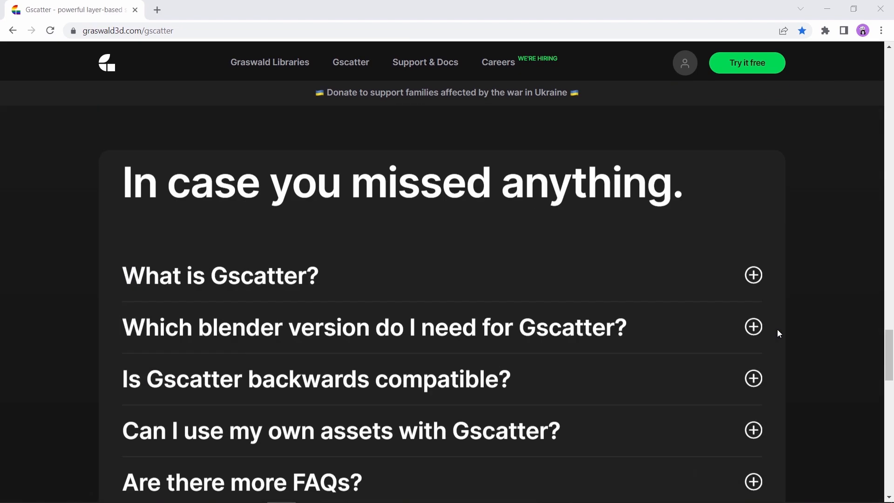
scroll("up", 3)
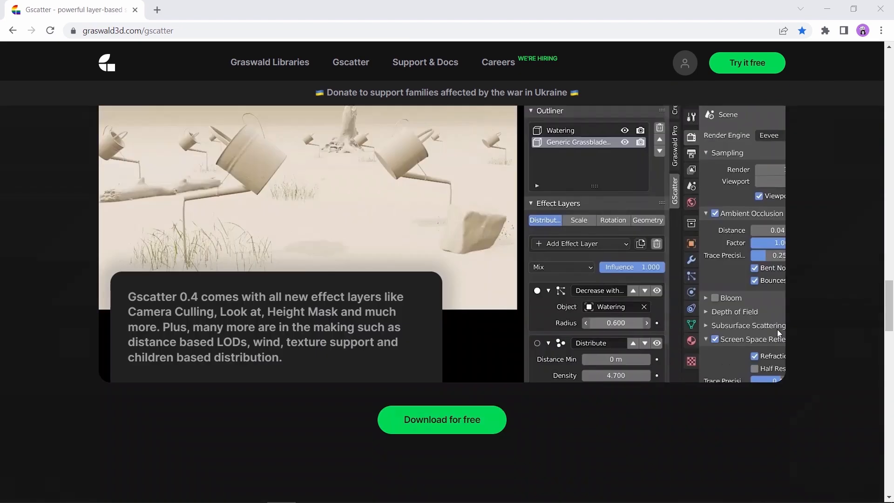
scroll("up", 3)
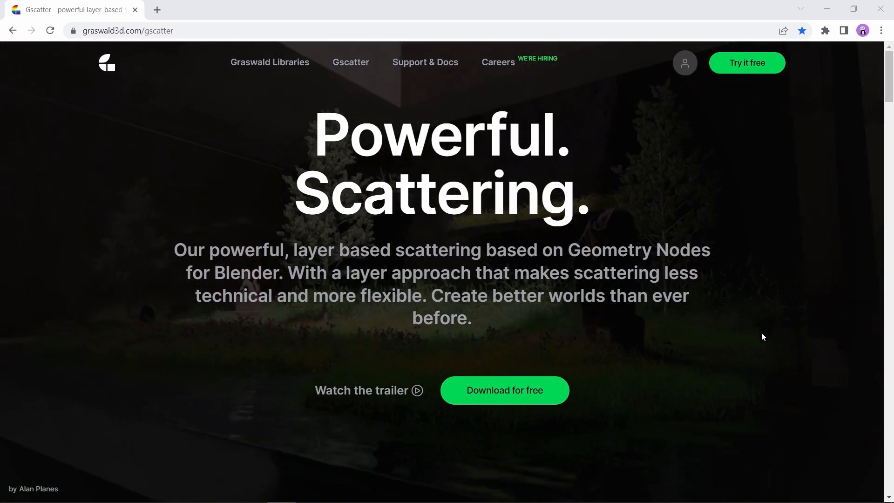
left_click(504, 390)
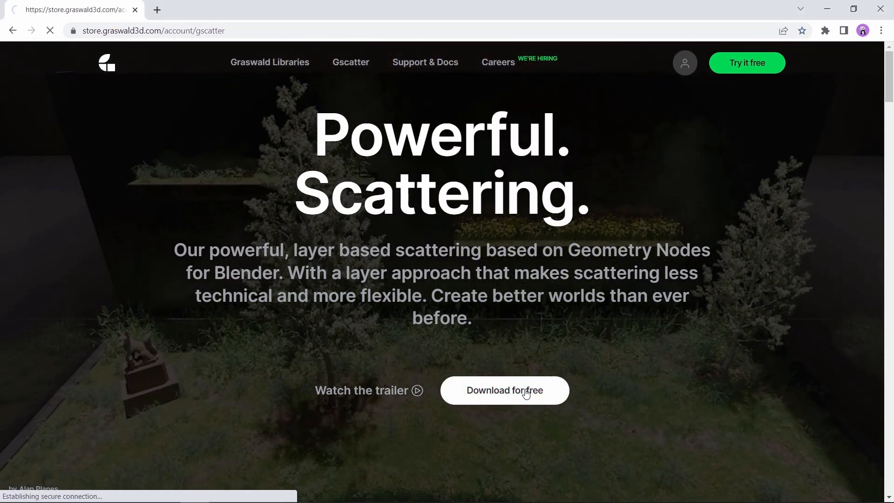
Install GScatter 0.6.0 from gscatter-0.6.0.zip in Add-ons, enable it and close Preferences.
left_click(504, 390)
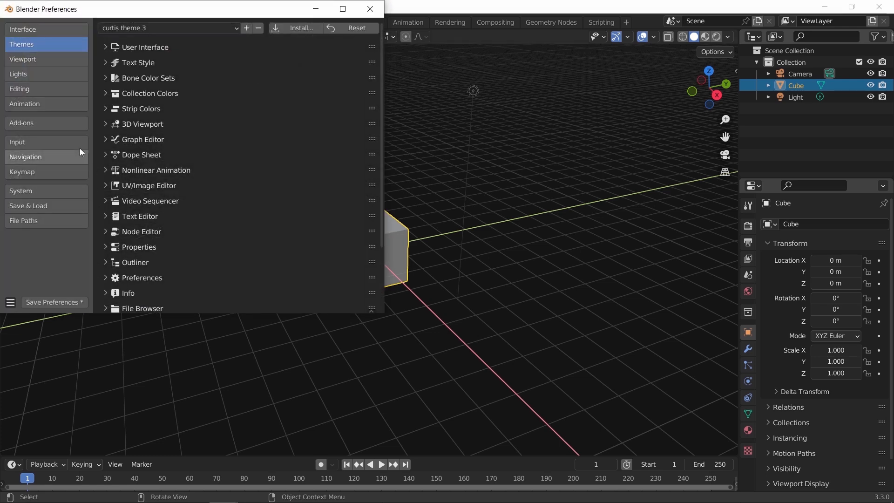
left_click(22, 123)
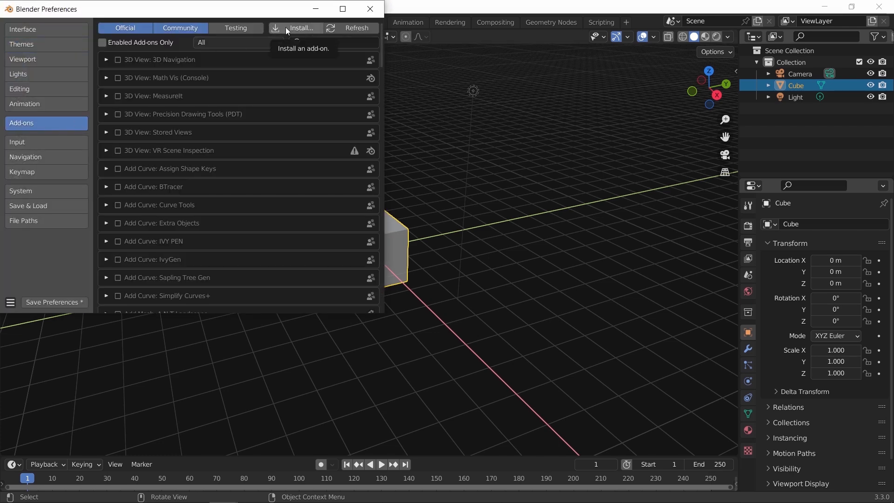
left_click(300, 28)
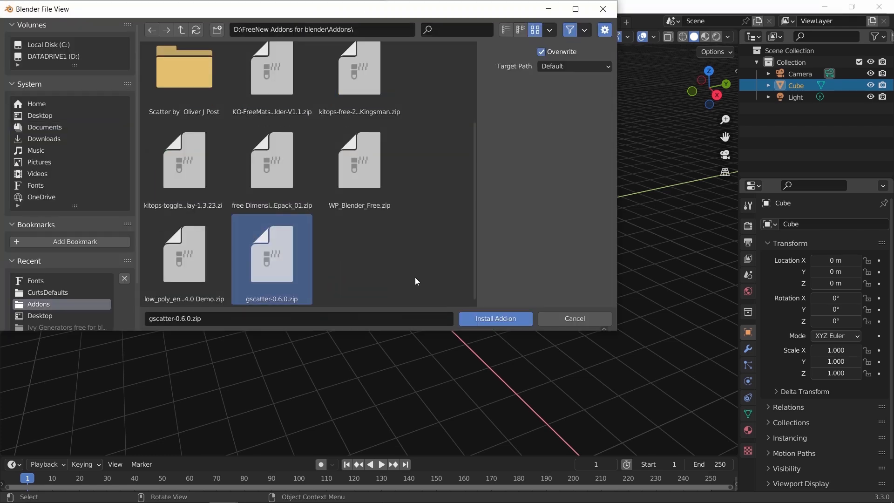
mouse_move(495, 318)
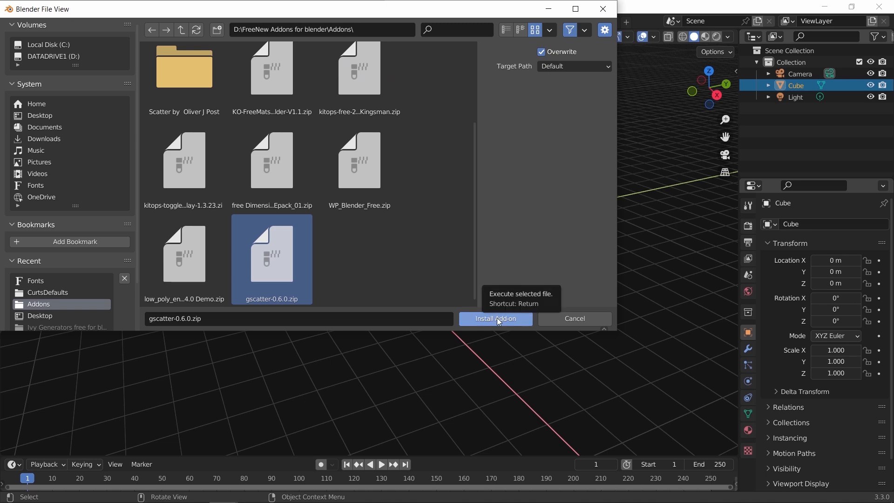
left_click(494, 318)
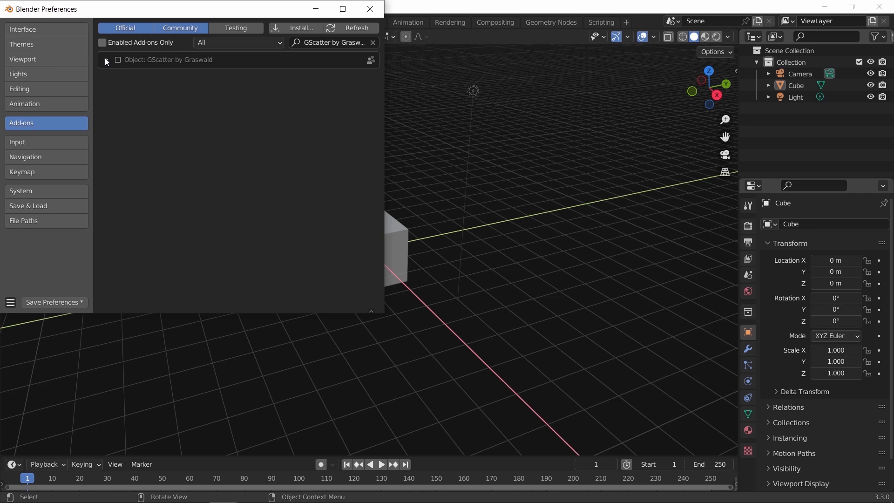
left_click(106, 60)
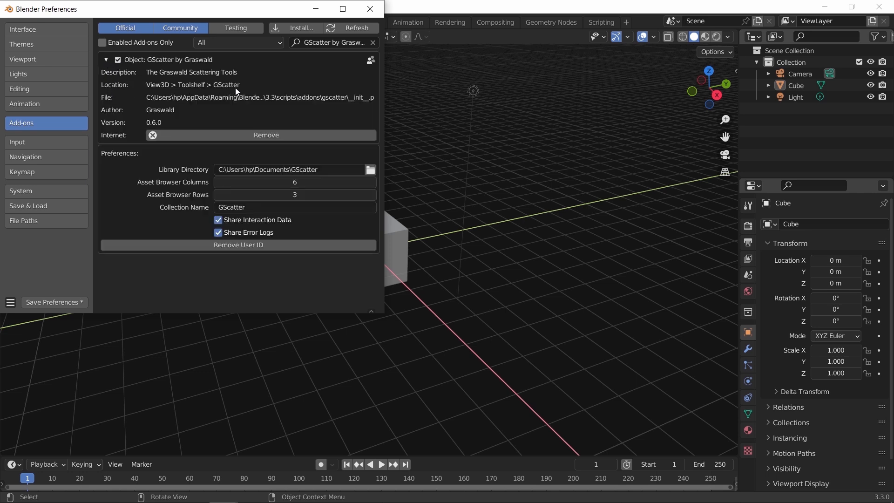
left_click(369, 9)
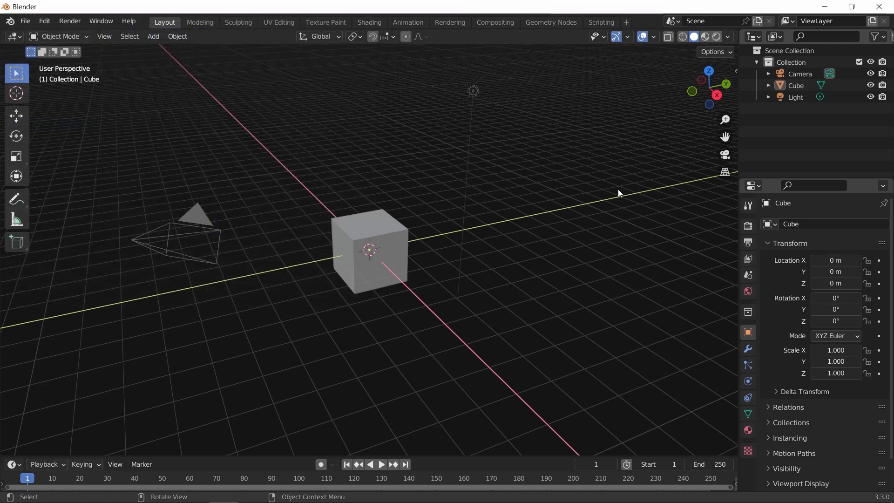
Replace the default objects with a plane subdivided with 50 cuts as the GScatter emitter.
left_click(732, 151)
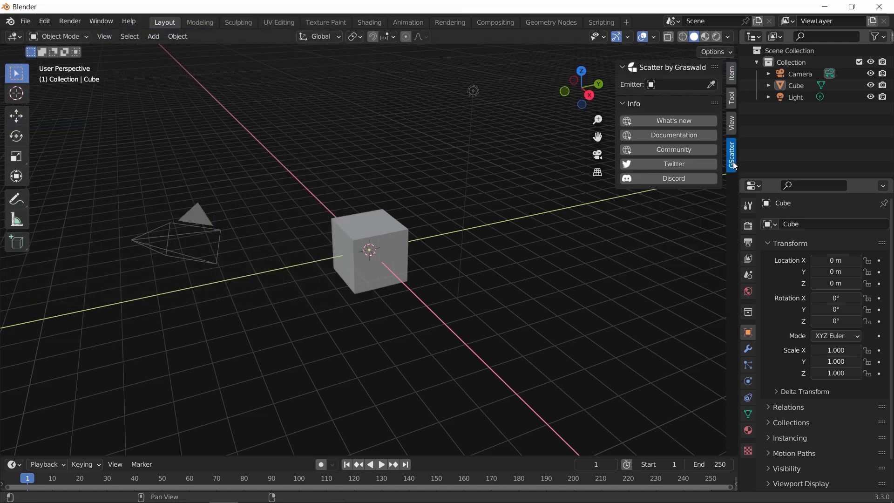
left_click(153, 36)
type("50")
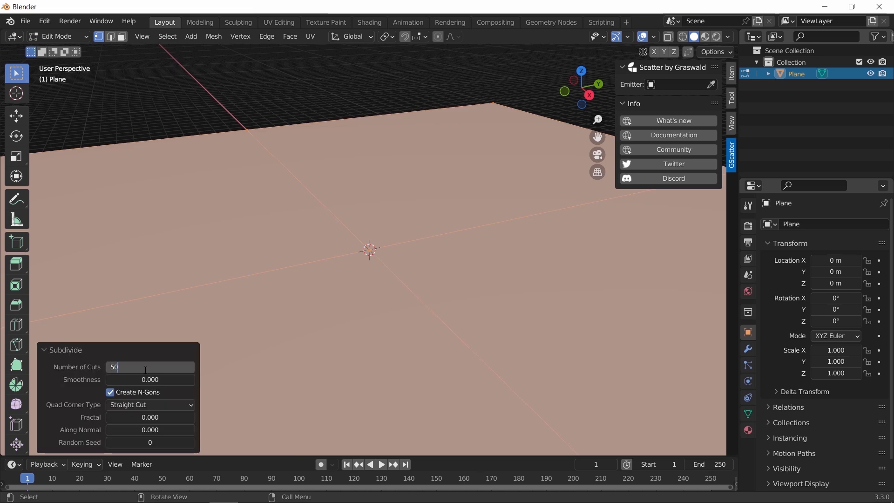
key("Tab")
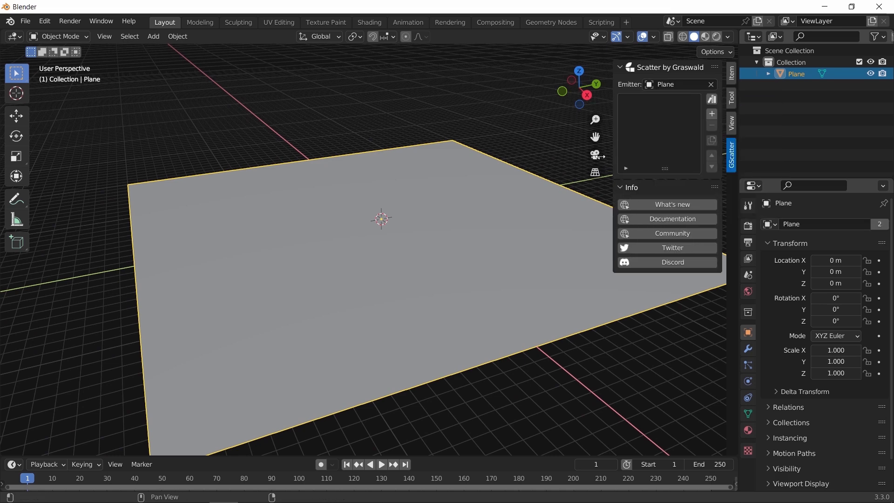
mouse_move(710, 100)
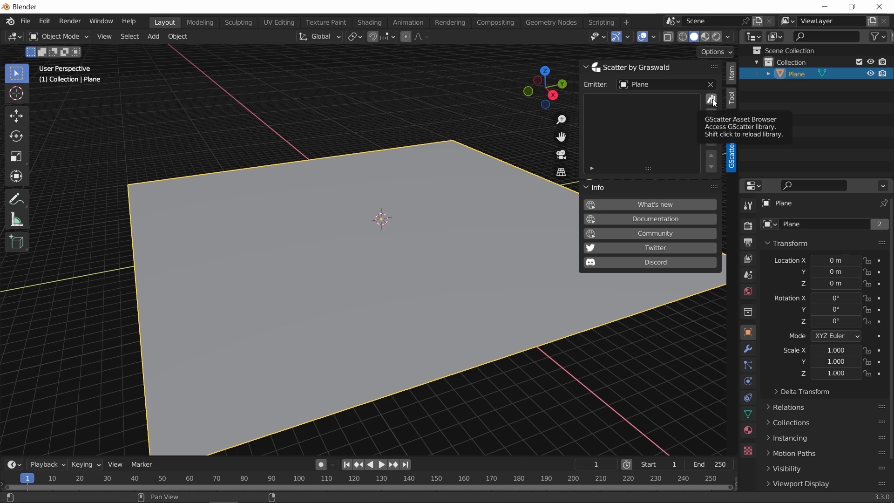
Scatter Creeping Bentgrass Big from the GScatter asset library over the plane.
left_click(711, 99)
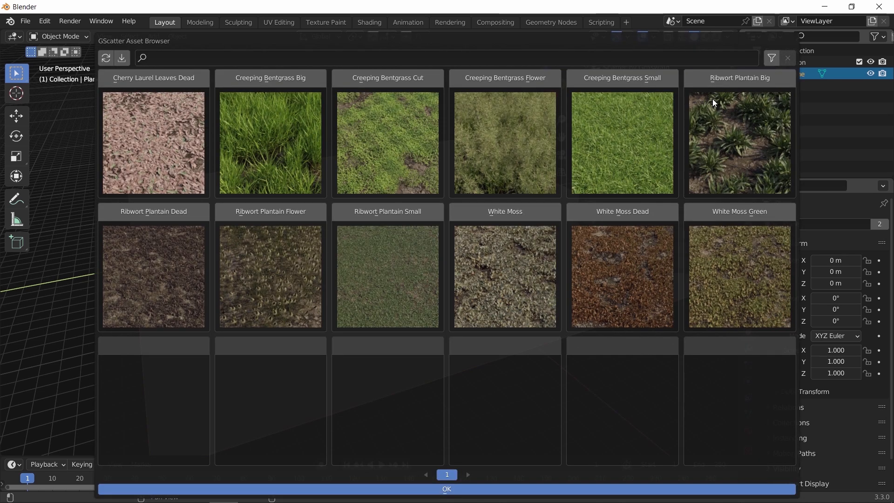
mouse_move(351, 153)
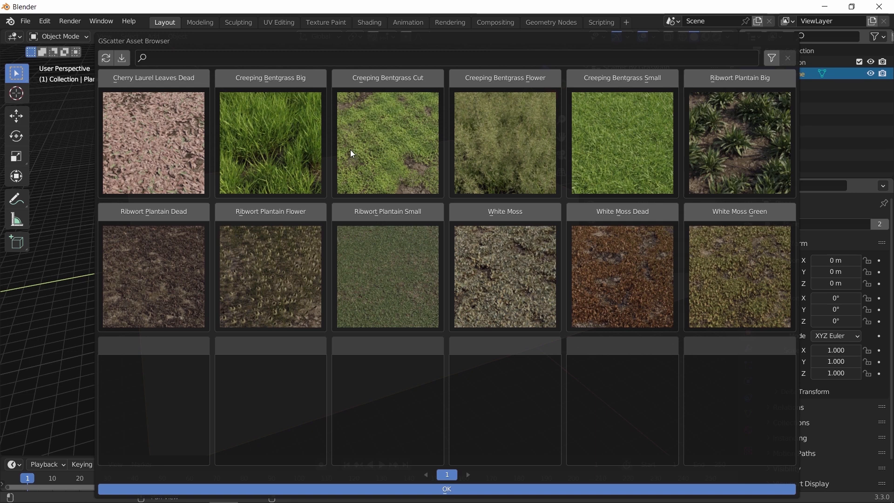
mouse_move(177, 154)
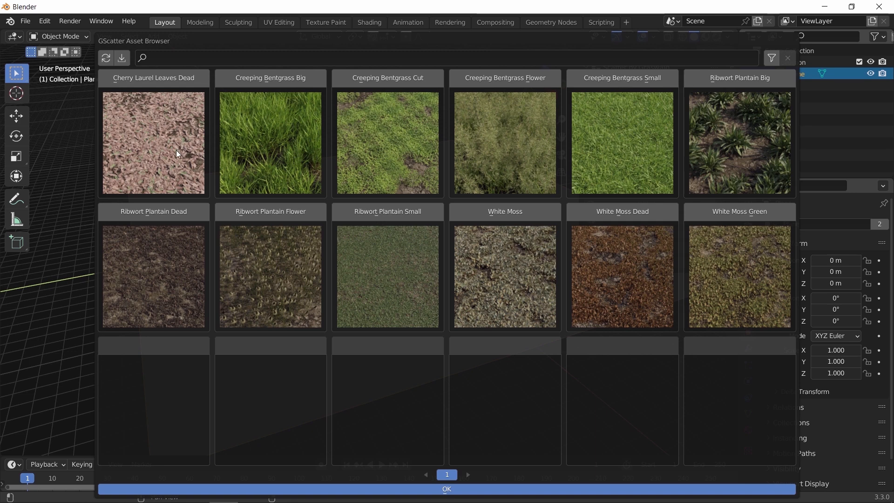
mouse_move(250, 147)
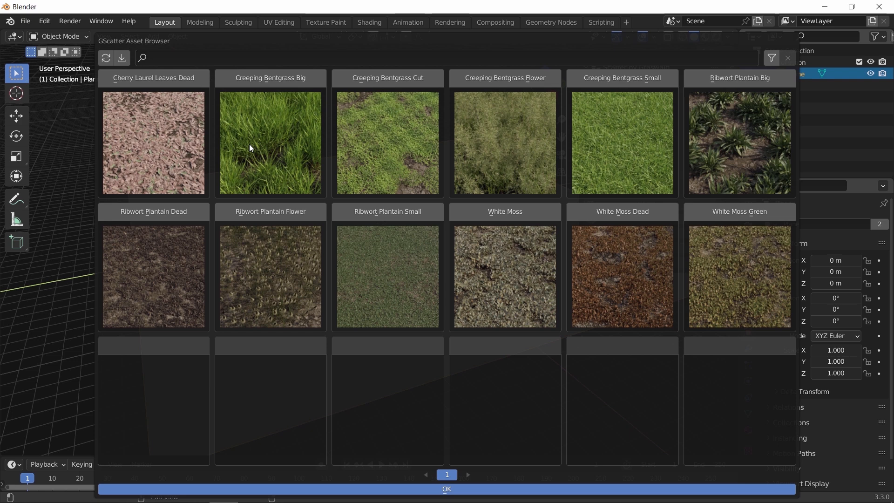
left_click(270, 143)
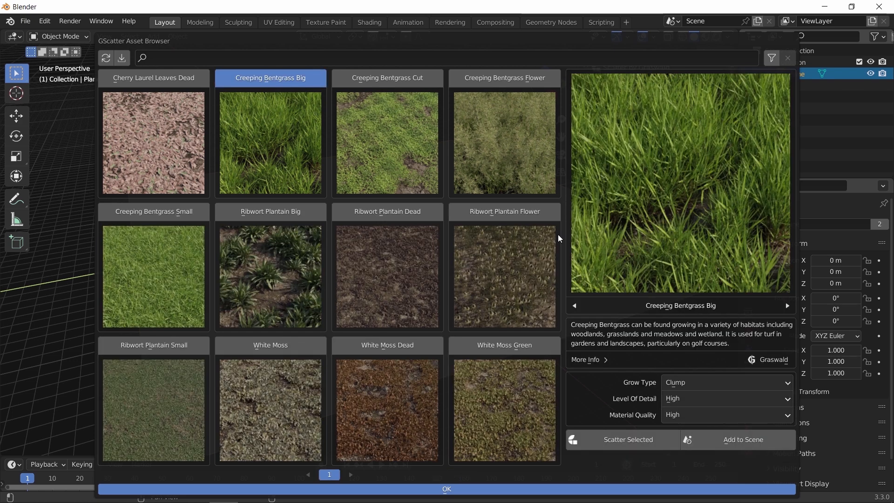
mouse_move(653, 431)
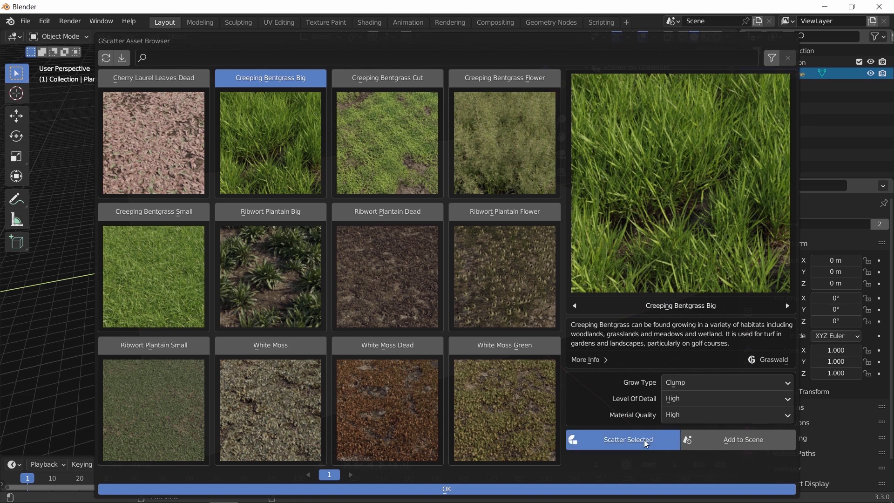
left_click(623, 438)
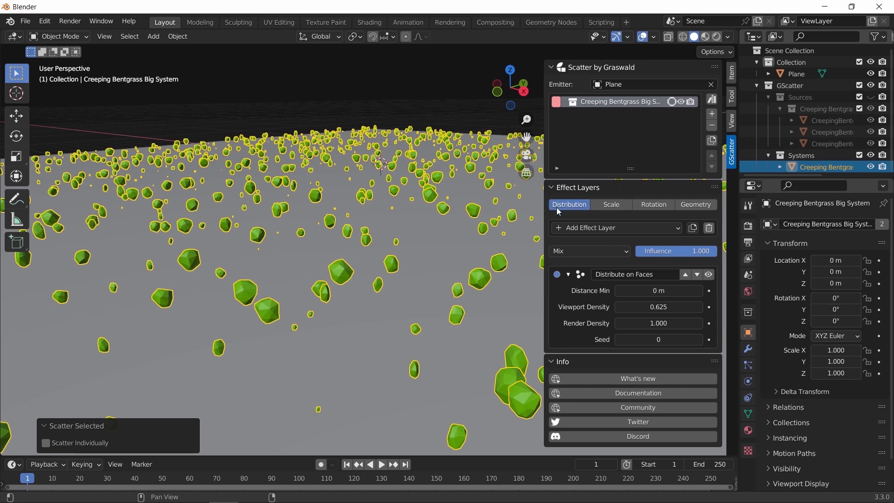
Show real grass instead of proxies and raise viewport density to 0.725 with seed 1.
left_click(695, 204)
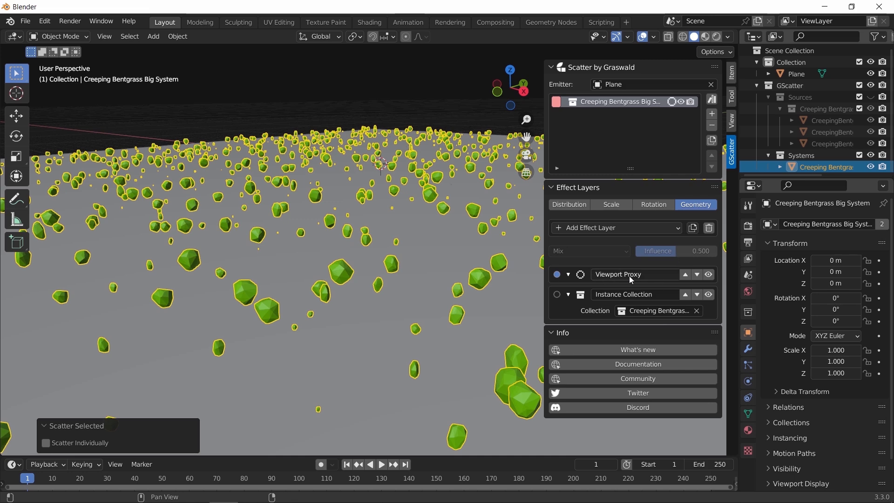
left_click(708, 273)
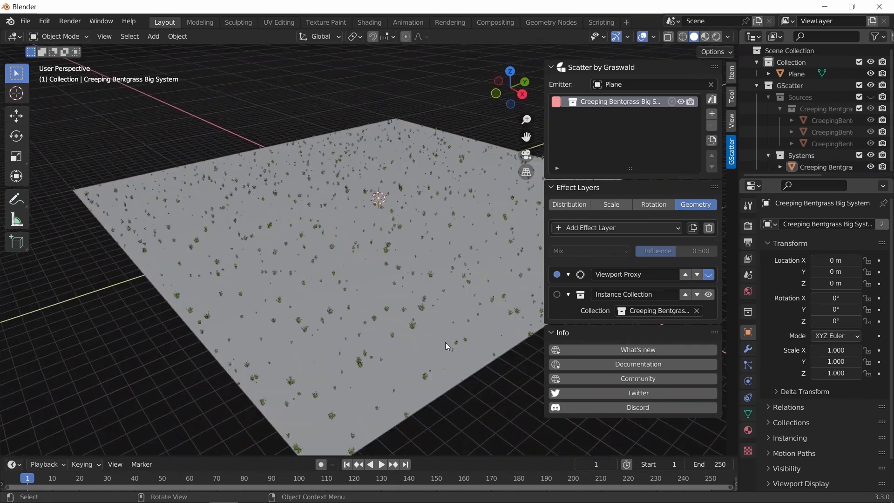
left_click(568, 204)
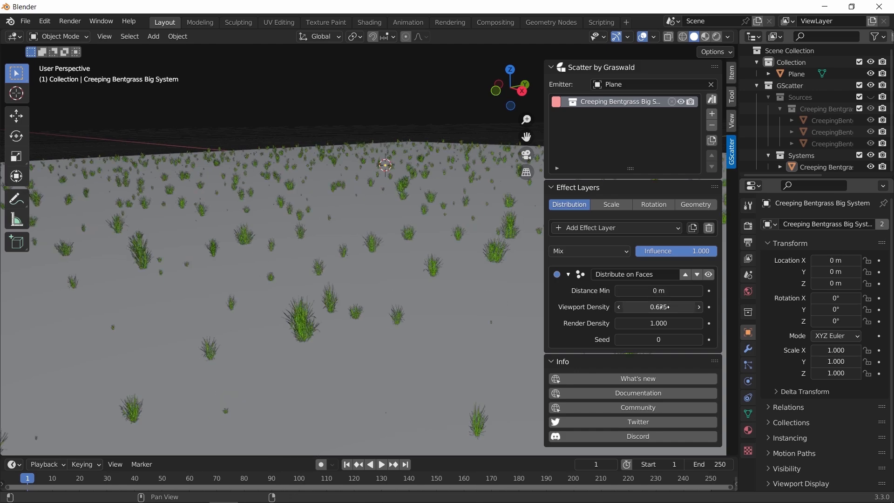
left_click(698, 306)
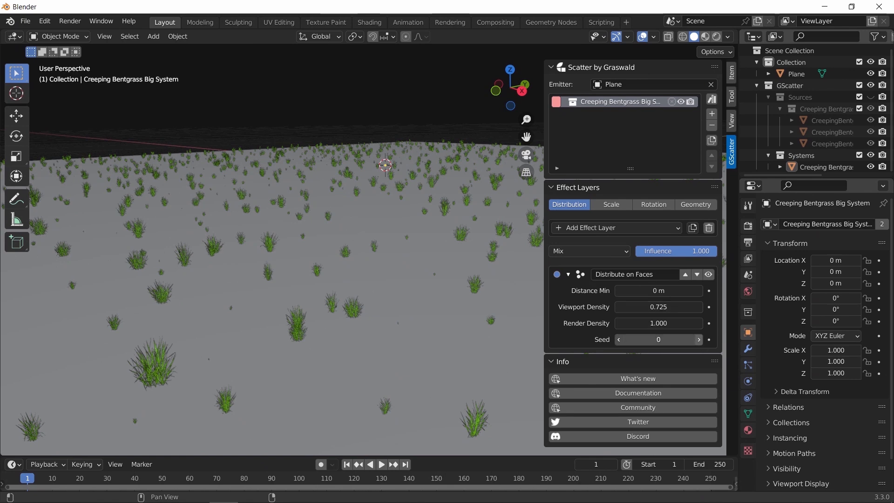
left_click(698, 339)
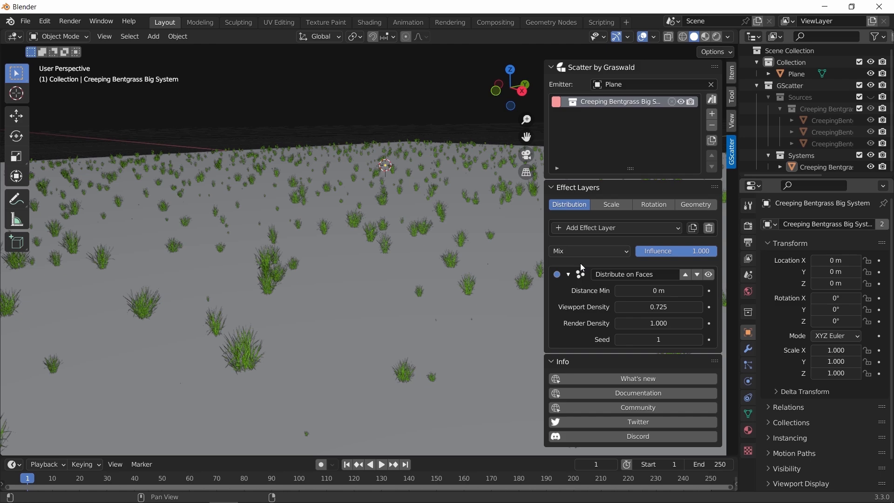
Review the Scale and Rotation layers, setting Scale Main to 2.1, and return to Distribution.
left_click(610, 204)
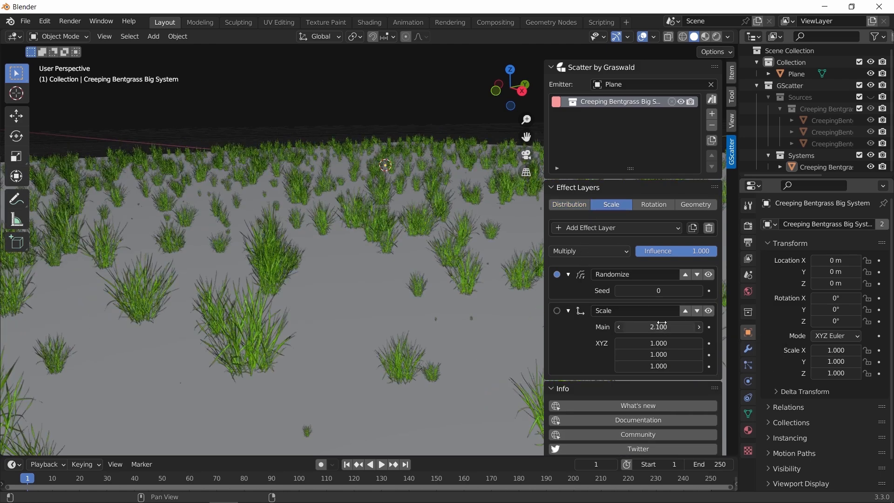
left_click(653, 204)
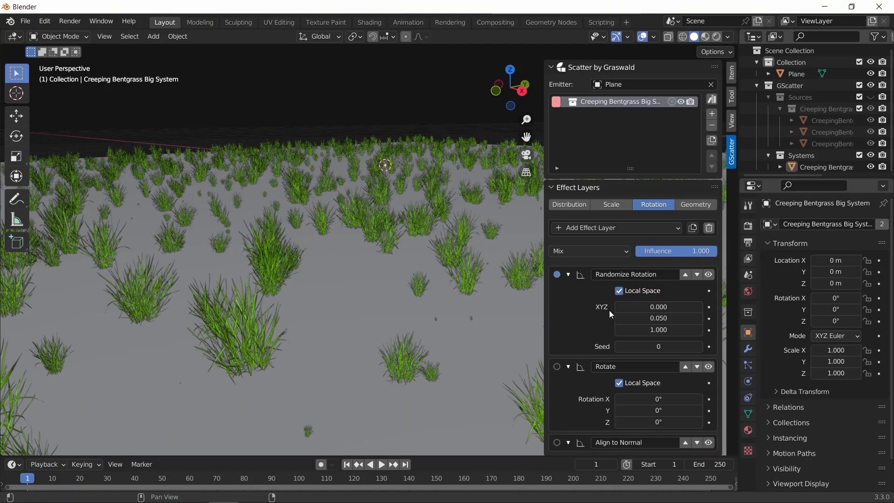
left_click(695, 204)
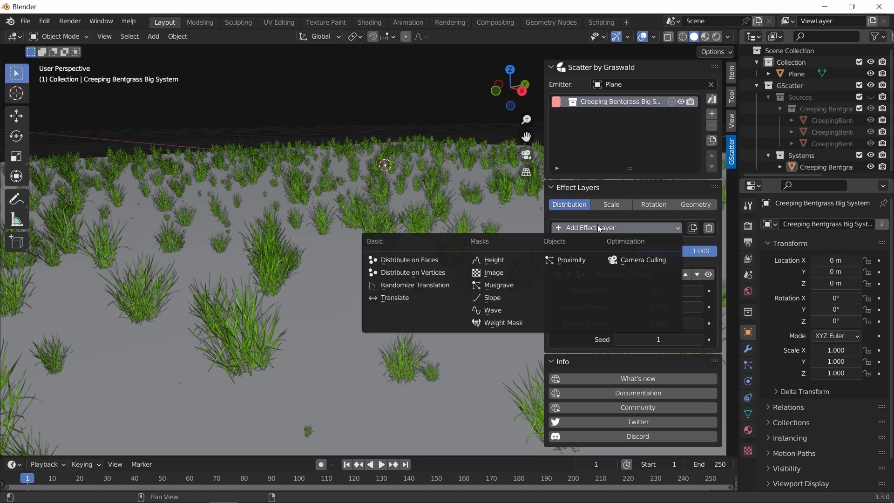
Add a Weight Mask effect layer to the grass distribution, leaving the plane bare.
left_click(502, 322)
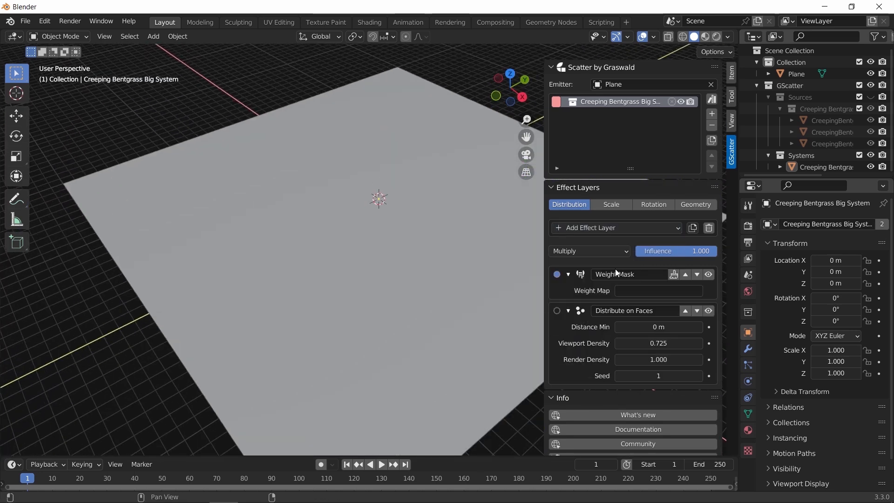
left_click(673, 274)
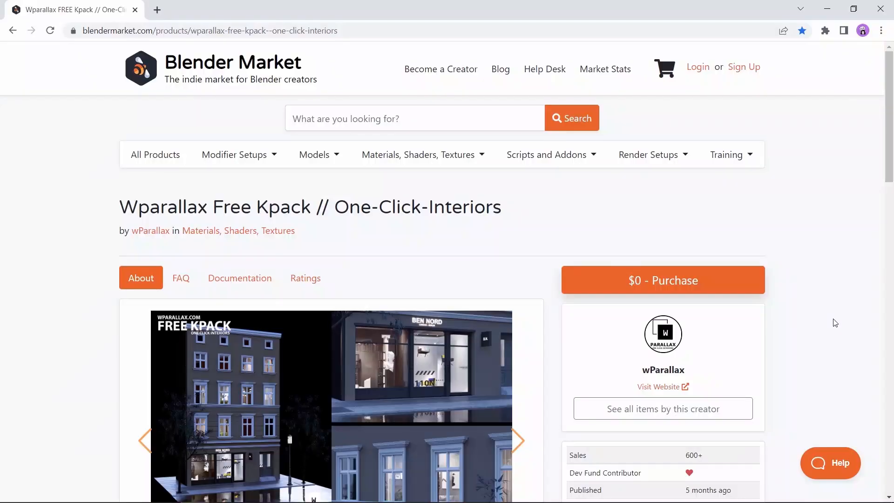
Browse the Wparallax Kpack gallery and open the KIT OPS 2 Free product page.
scroll("down", 3)
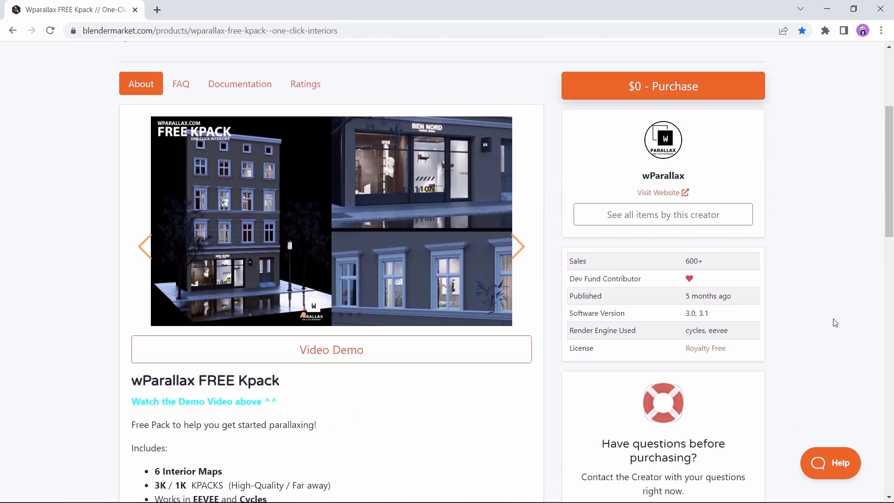
left_click(517, 246)
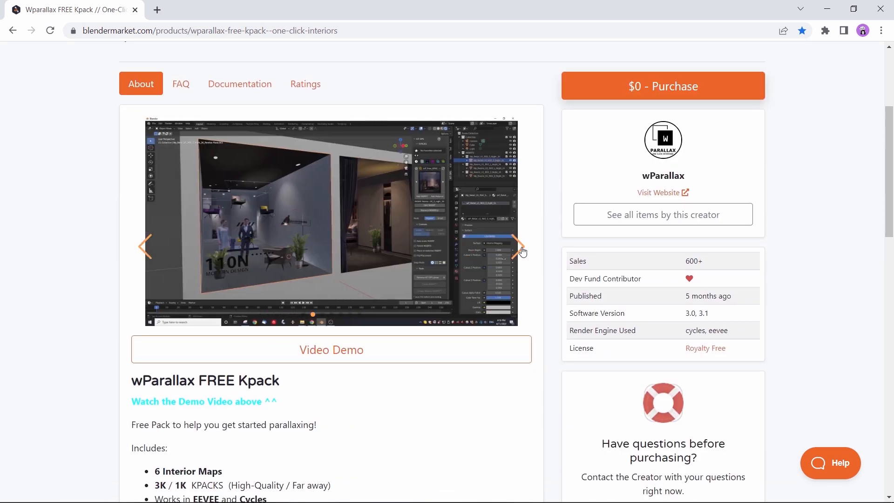
left_click(520, 246)
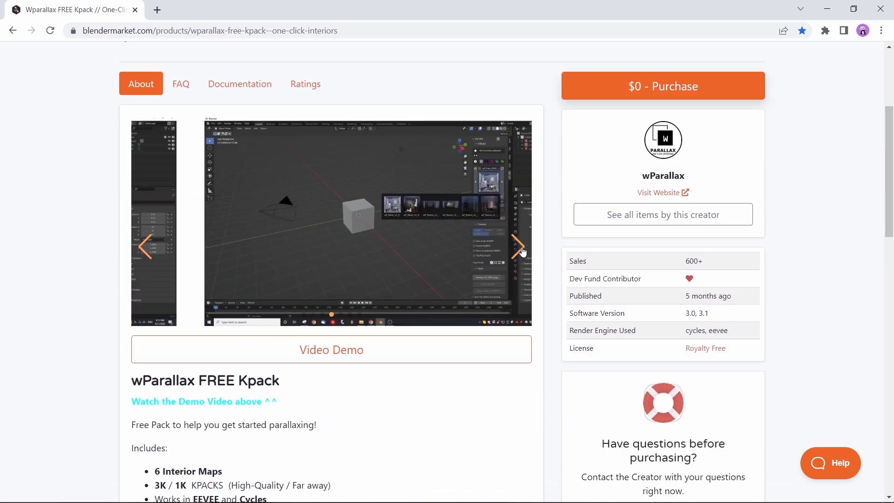
left_click(519, 247)
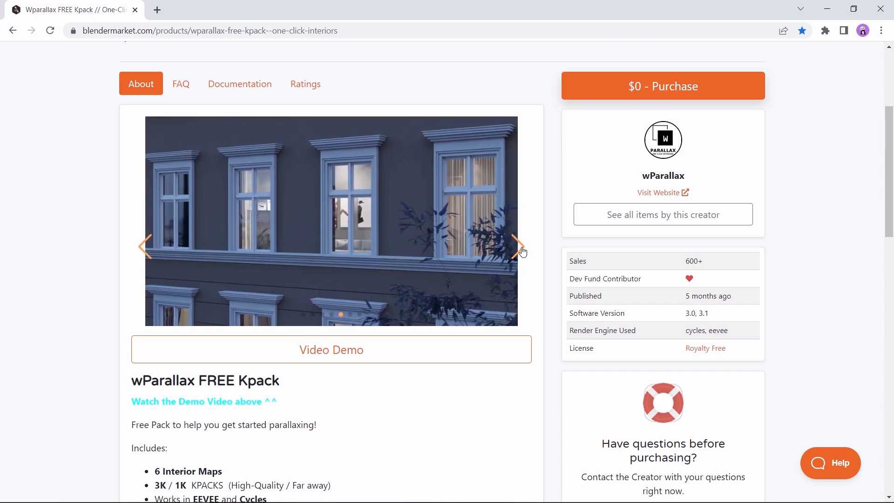
scroll("down", 3)
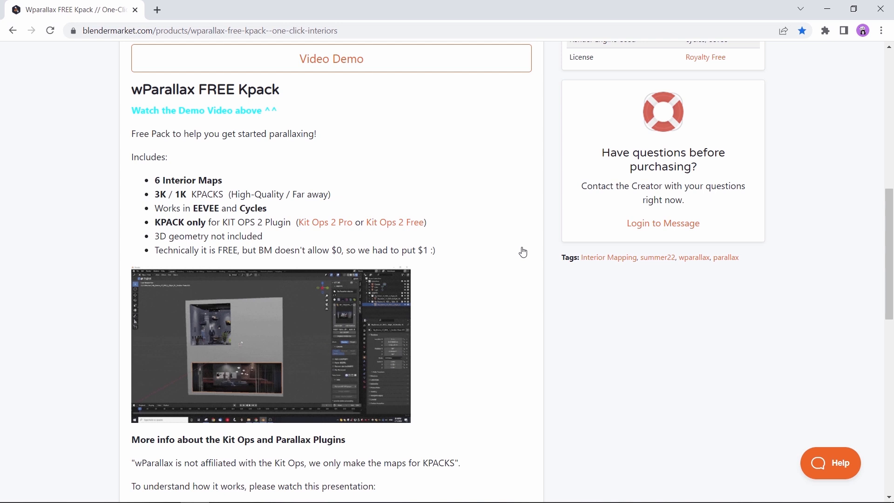
mouse_move(522, 250)
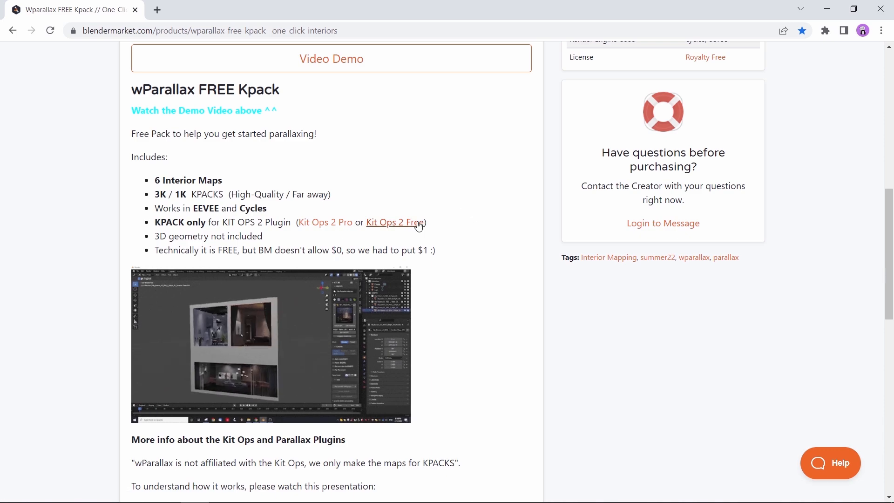
left_click(394, 223)
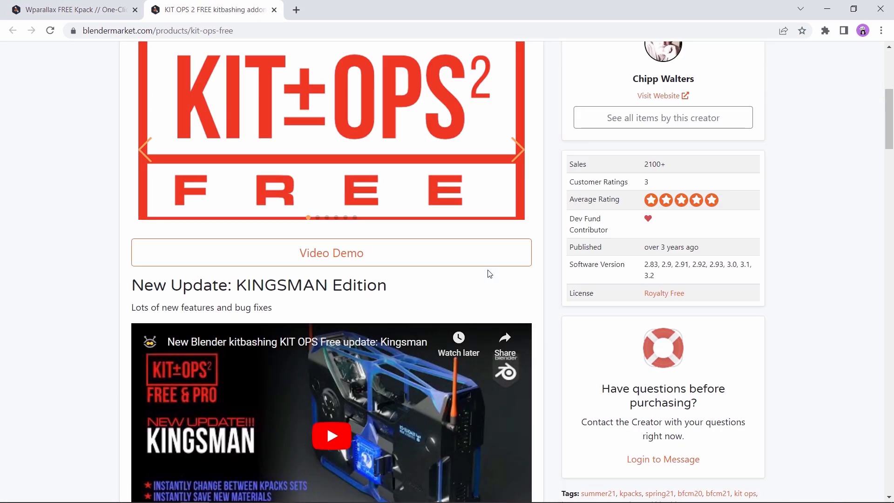
scroll("down", 3)
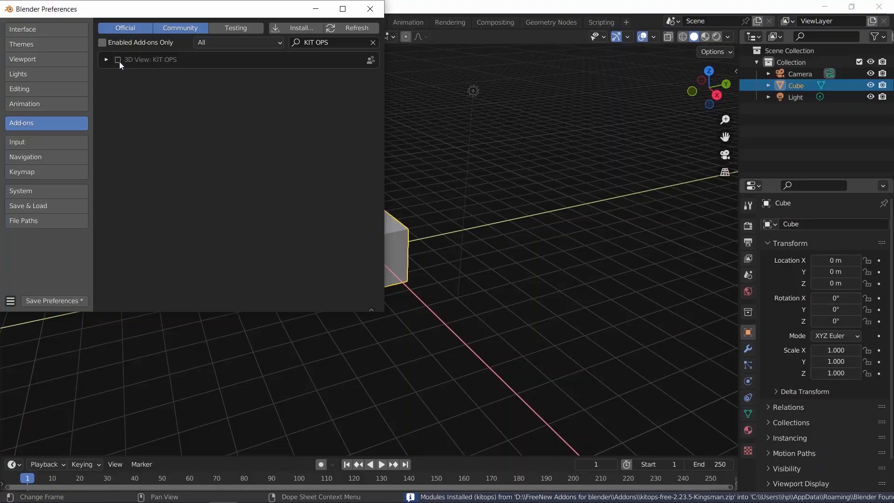
Enable KIT OPS and register the wP_Blender_Free folder as its KPACK path.
left_click(117, 59)
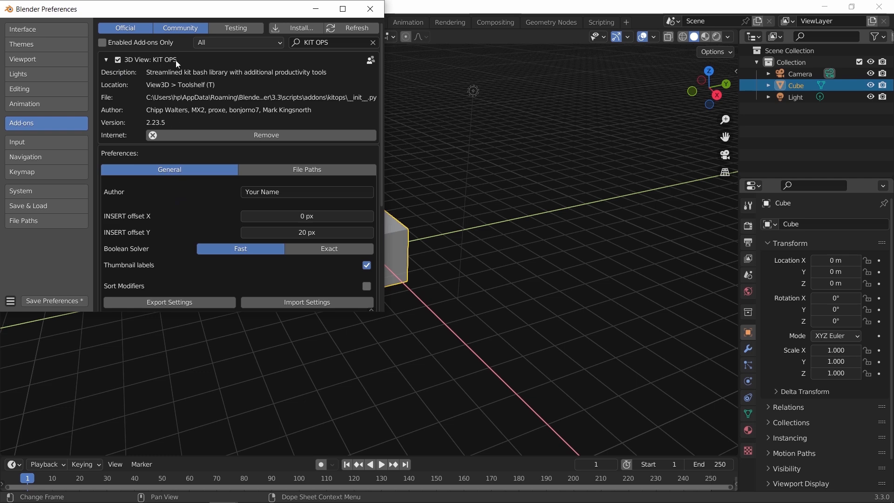
left_click(307, 170)
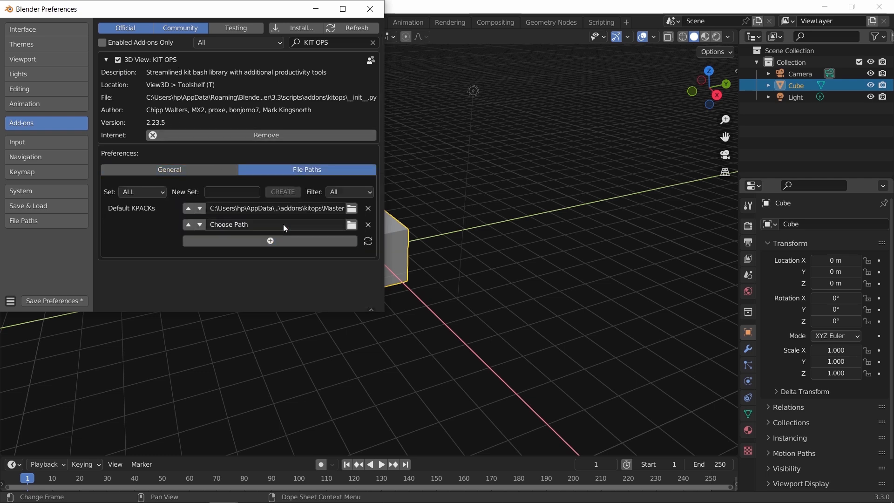
left_click(352, 224)
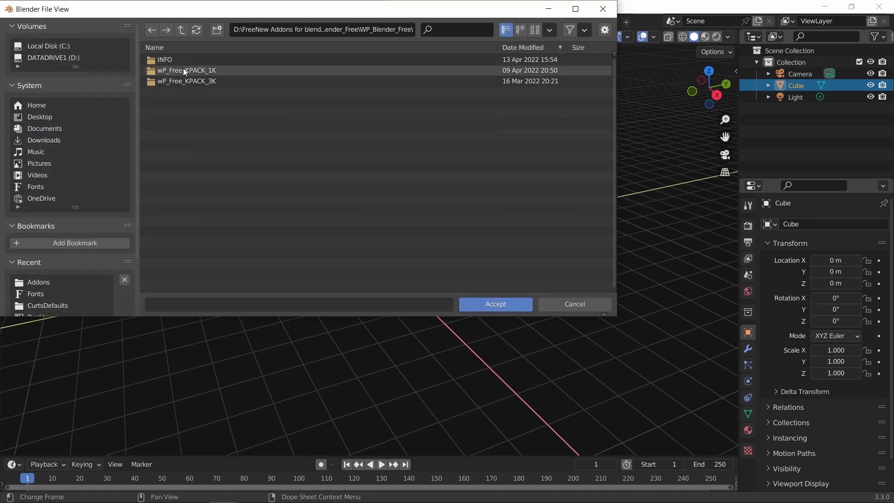
left_click(494, 304)
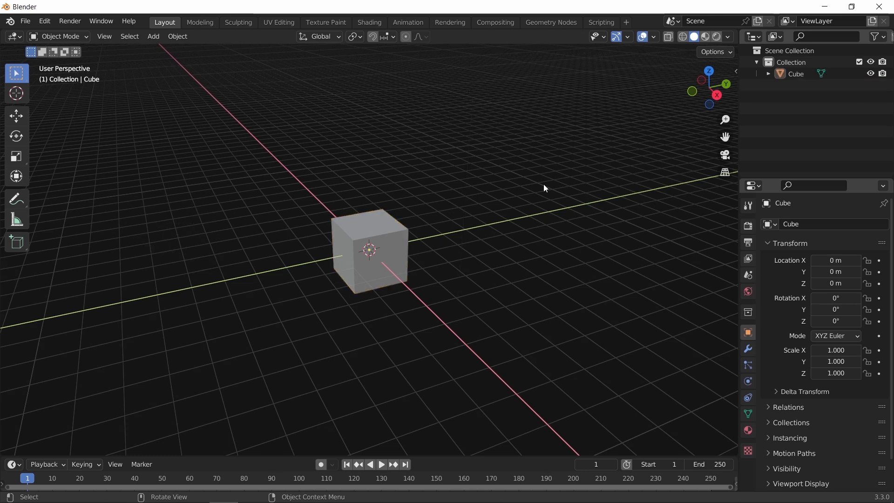
Add a retail interior insert from wP_Free_KPACK_1K onto the cube's side at 0.5 scale.
left_click(730, 147)
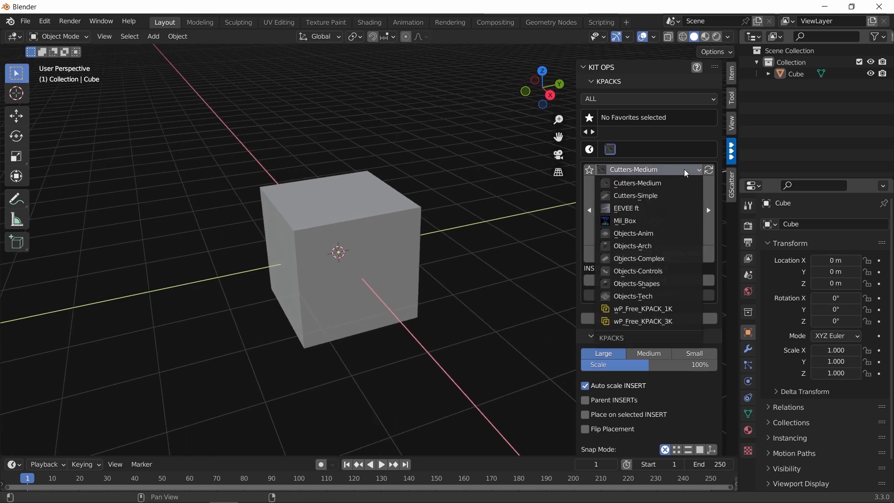
left_click(642, 308)
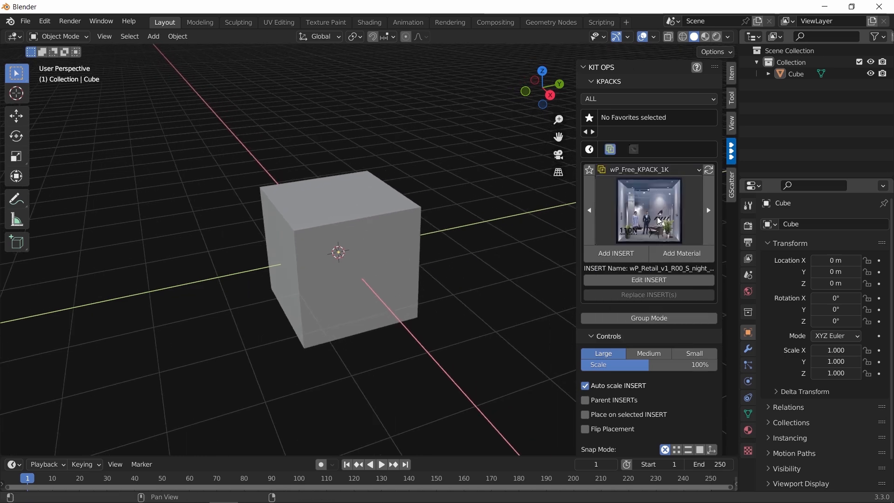
left_click(648, 212)
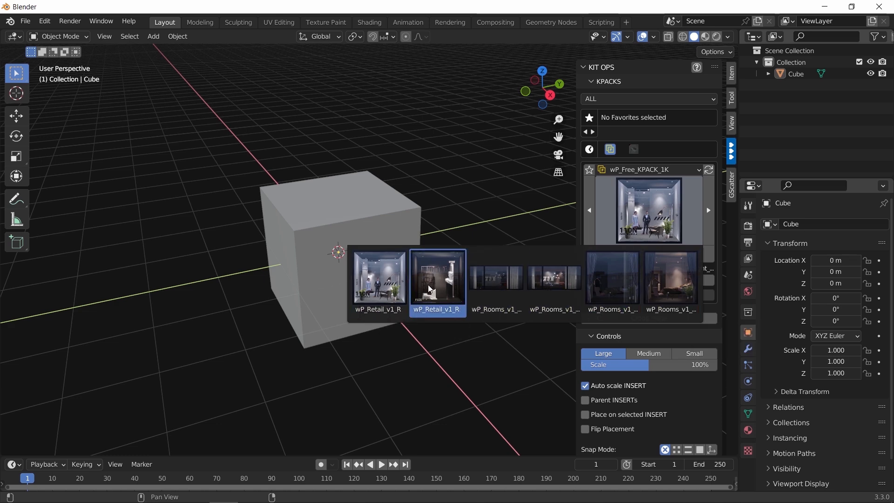
left_click(437, 280)
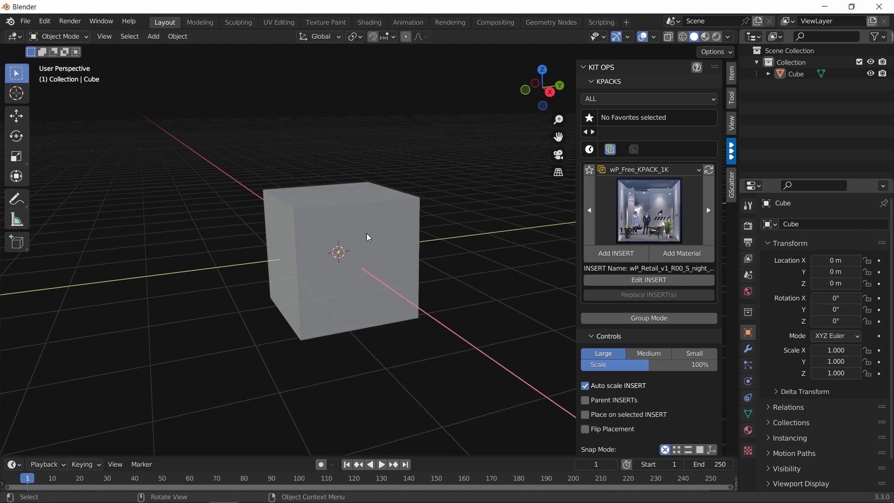
left_click(615, 253)
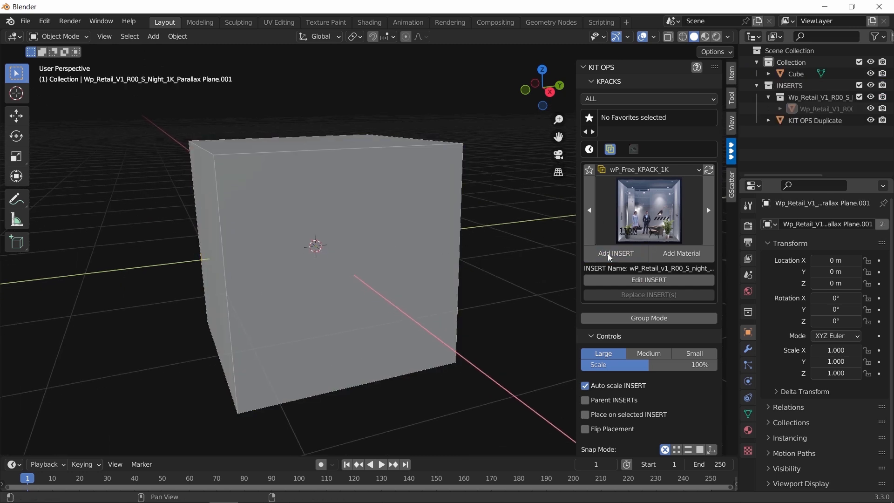
left_click(615, 253)
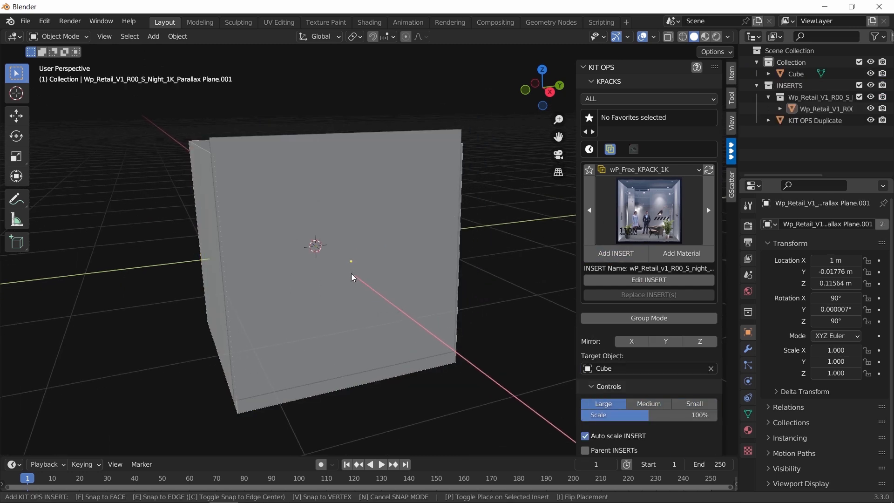
left_click(648, 403)
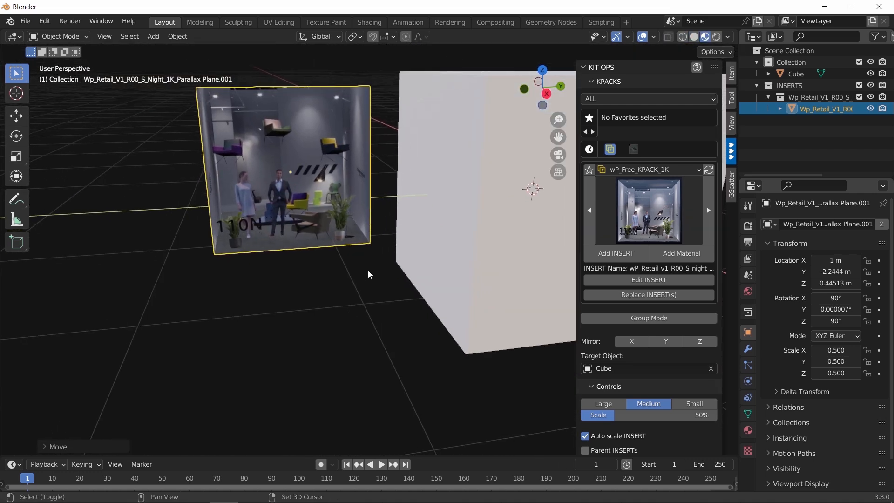
Add a second retail interior and an EEVEE ft PictureFrame insert to the cube's walls.
left_click(648, 209)
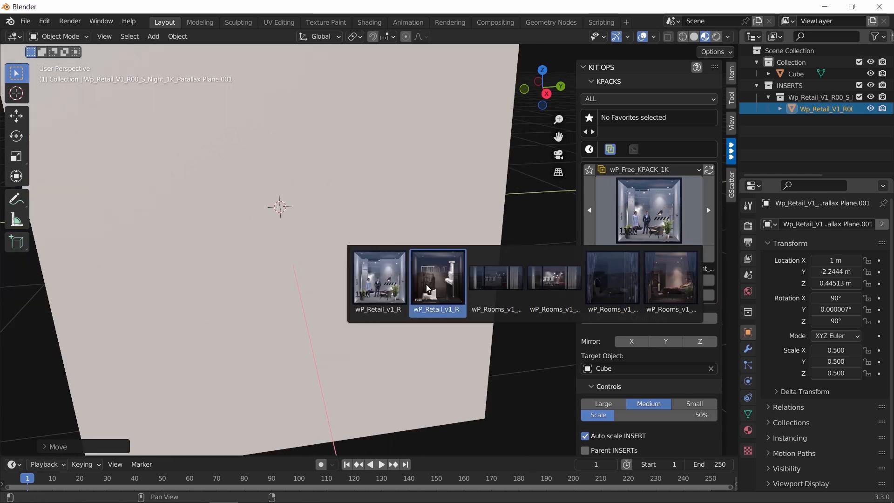
left_click(437, 278)
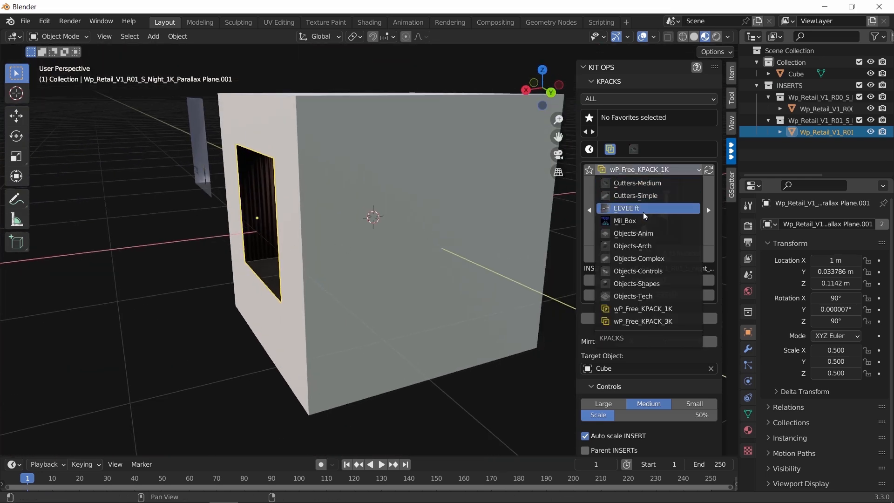
left_click(627, 208)
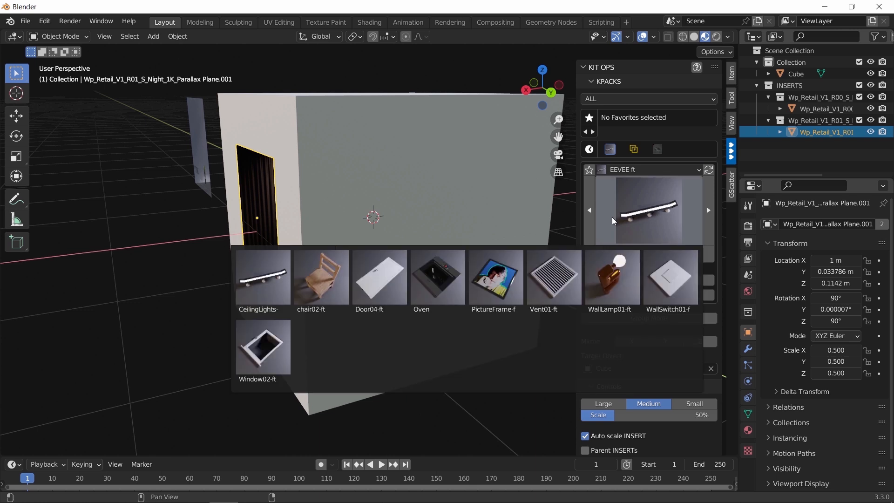
left_click(493, 279)
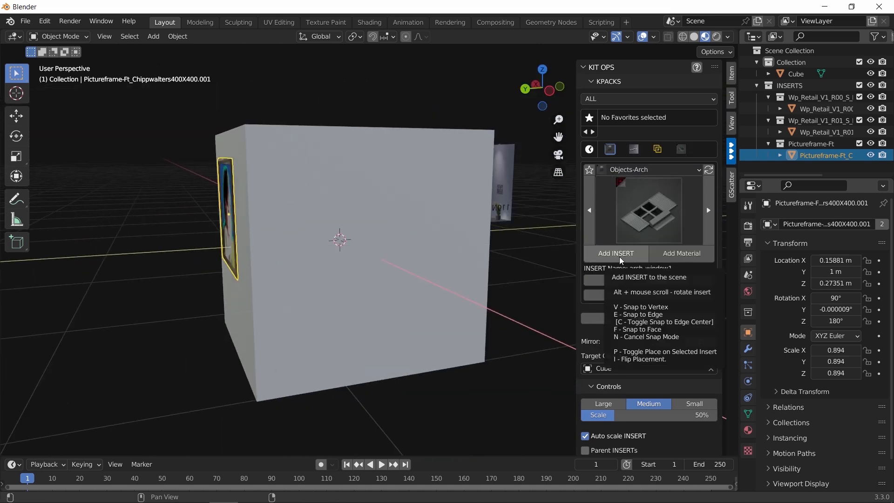
left_click(616, 253)
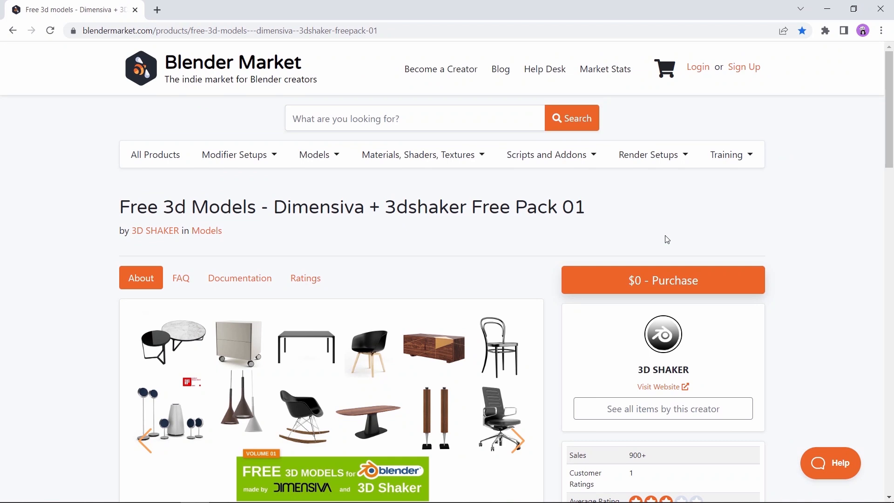
mouse_move(407, 250)
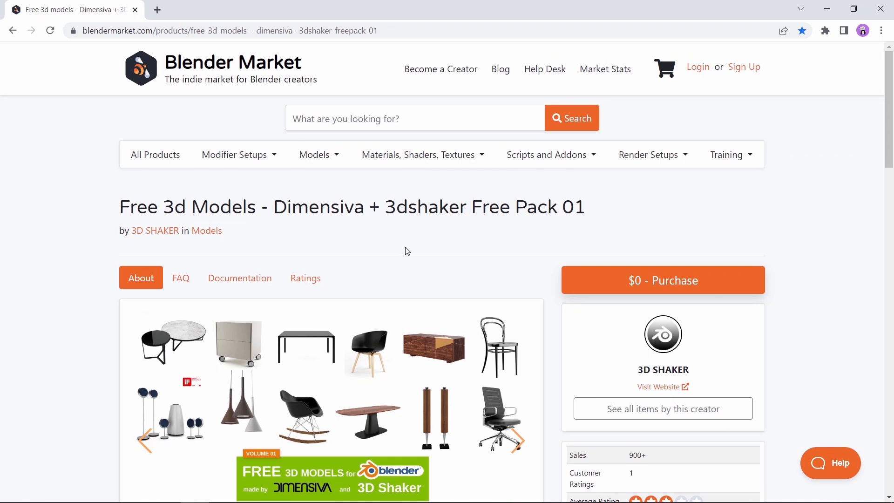
Read down the Free Pack 01 listing and follow the LIBRARY link to 3DShaker's free models.
scroll("down", 3)
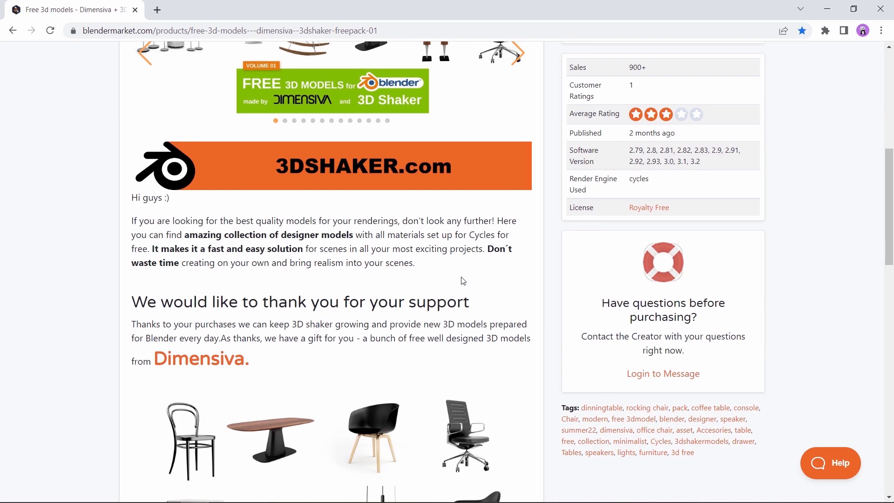
scroll("down", 3)
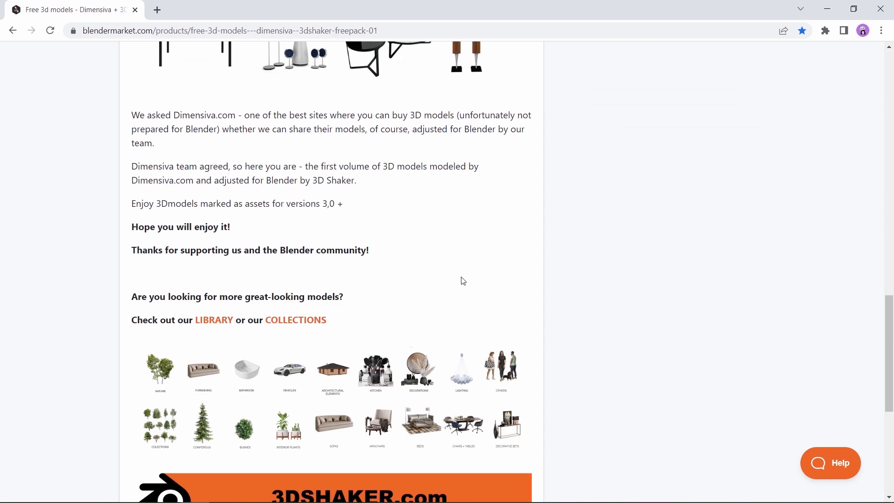
left_click(215, 320)
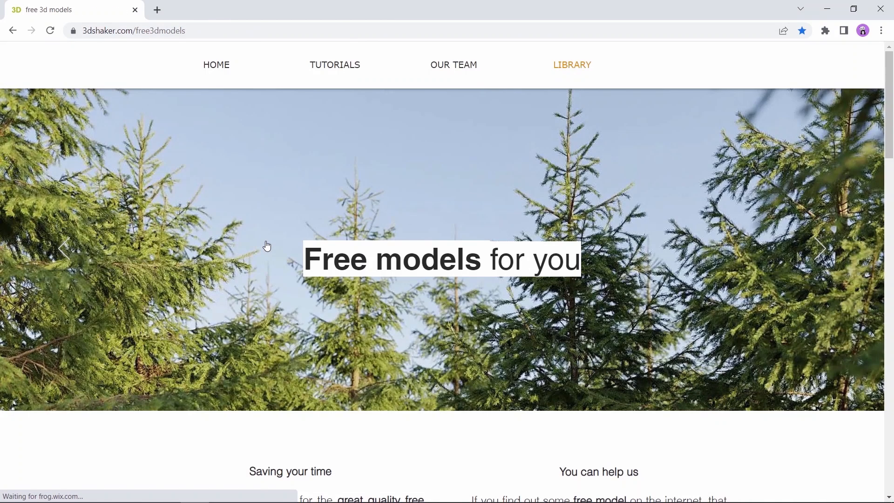
scroll("down", 3)
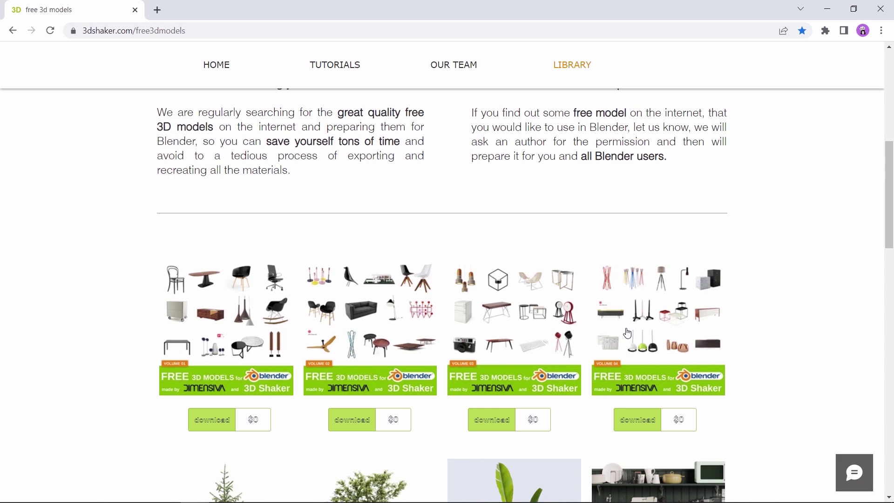
scroll("down", 3)
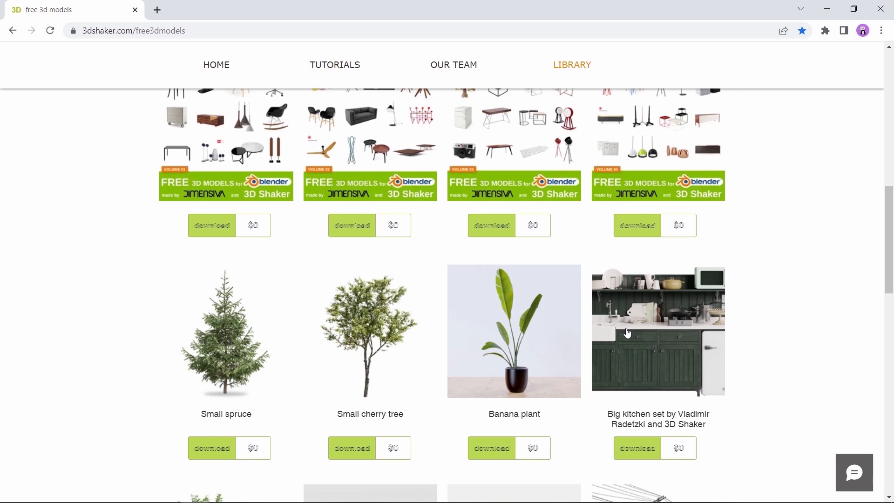
scroll("down", 3)
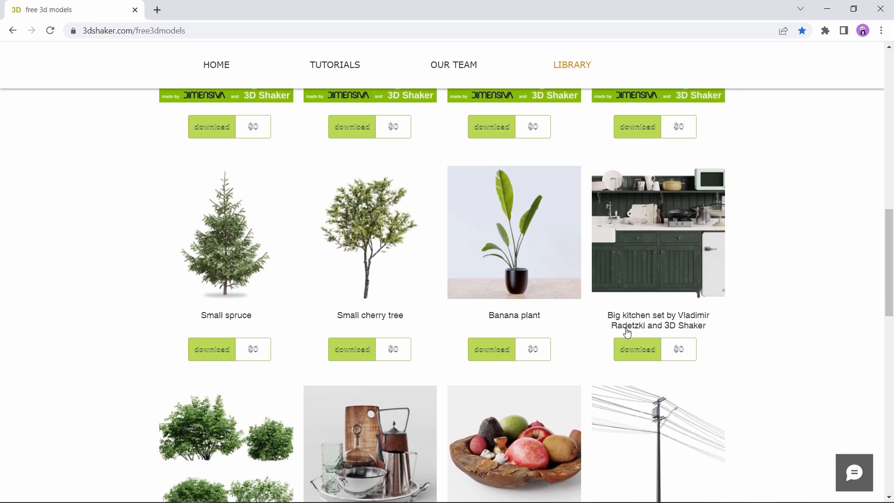
scroll("down", 3)
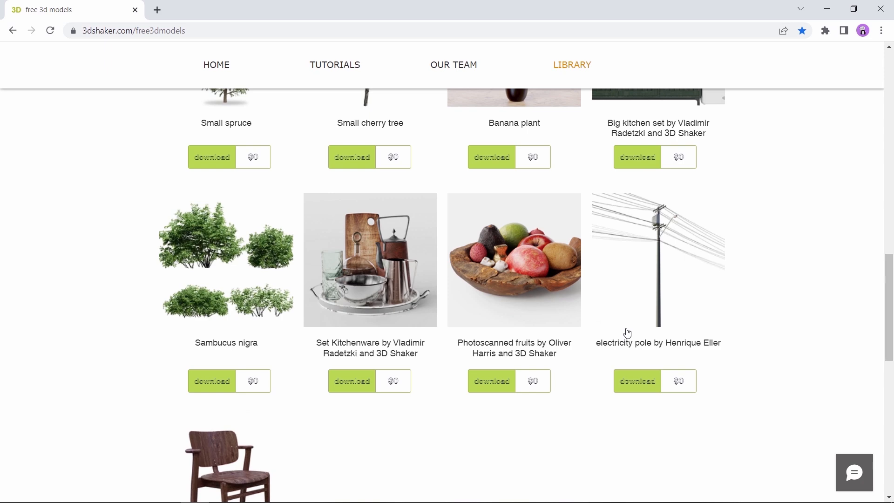
scroll("down", 3)
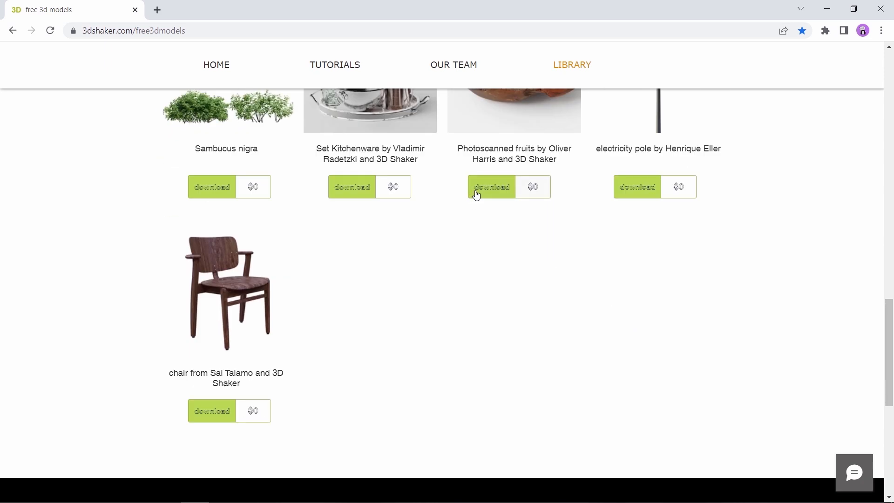
scroll("up", 3)
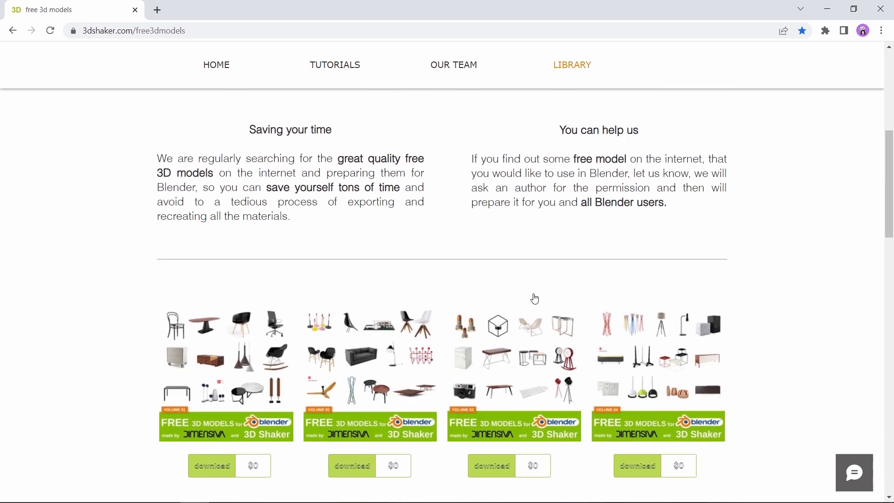
scroll("up", 3)
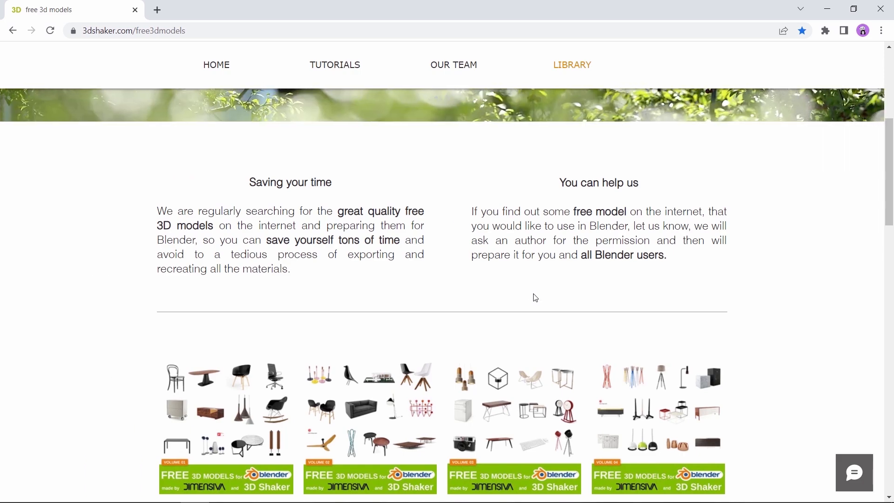
scroll("up", 3)
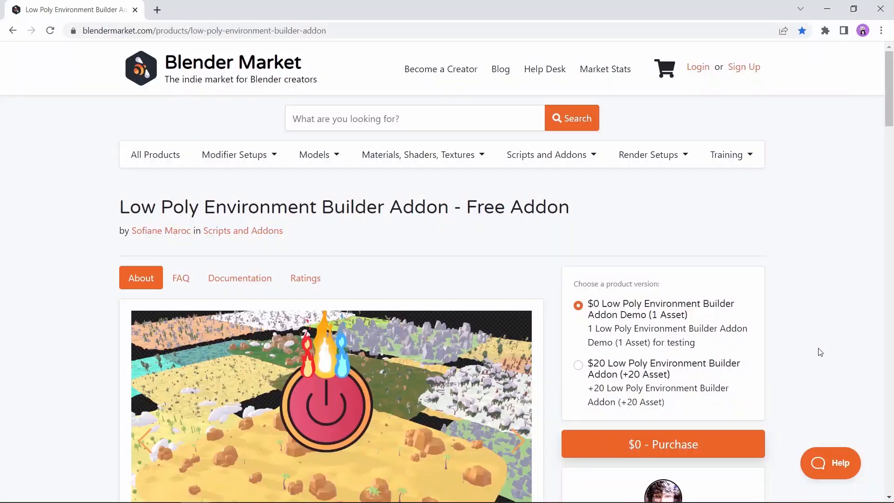
Scroll down the Low Poly Environment Builder product page.
scroll("down", 3)
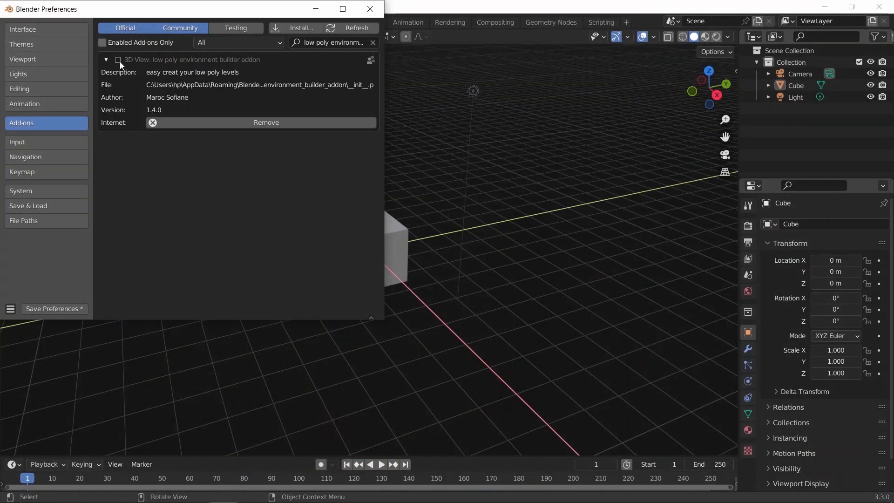
Enable the addon, add the low-poly desert patch from the LB tab and set the World colour.
left_click(369, 8)
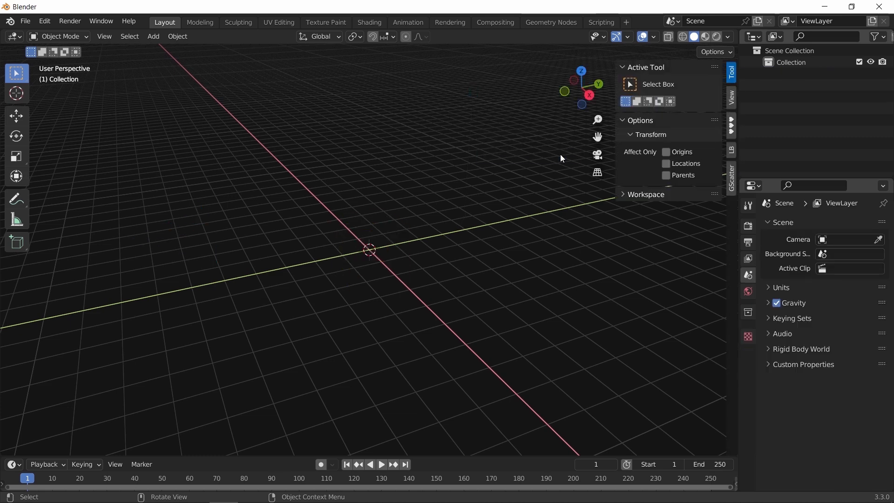
left_click(731, 150)
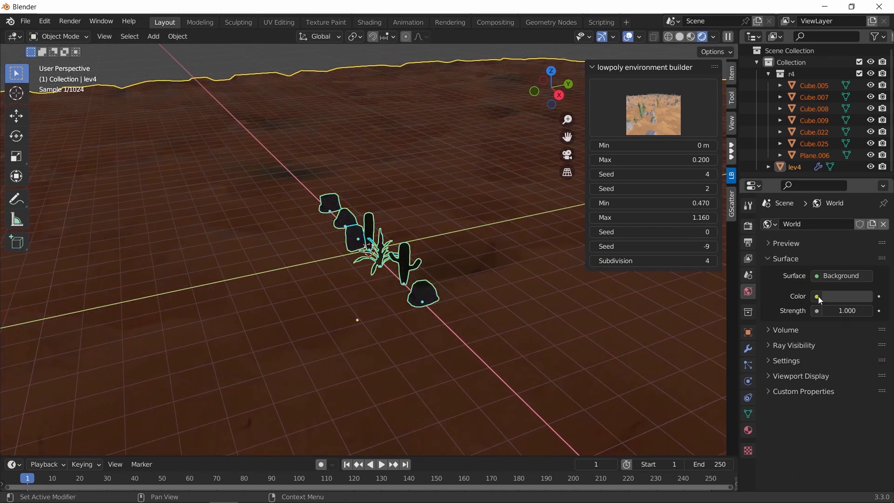
left_click(819, 296)
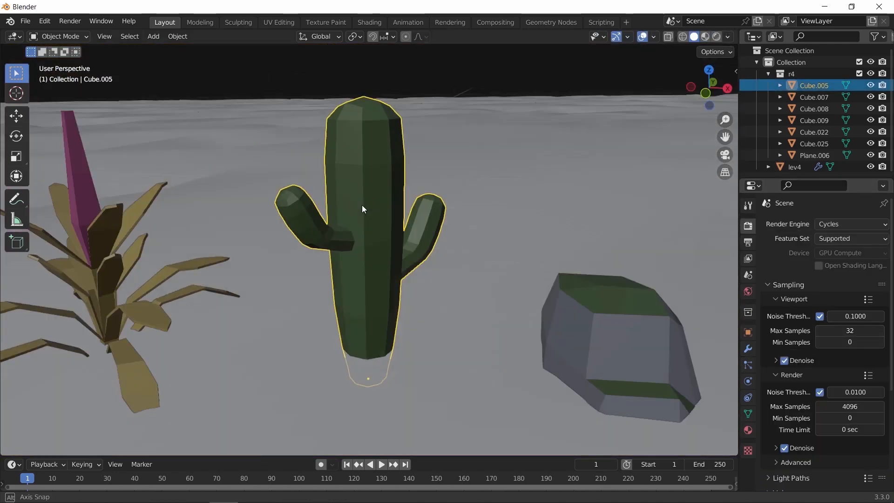
Briefly enter Edit Mode on a cactus and return to Object Mode.
key("Tab")
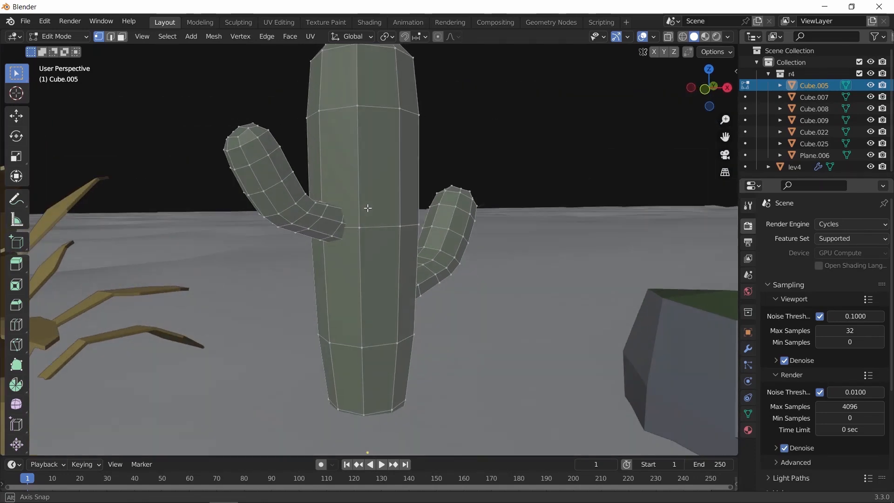
key("Tab")
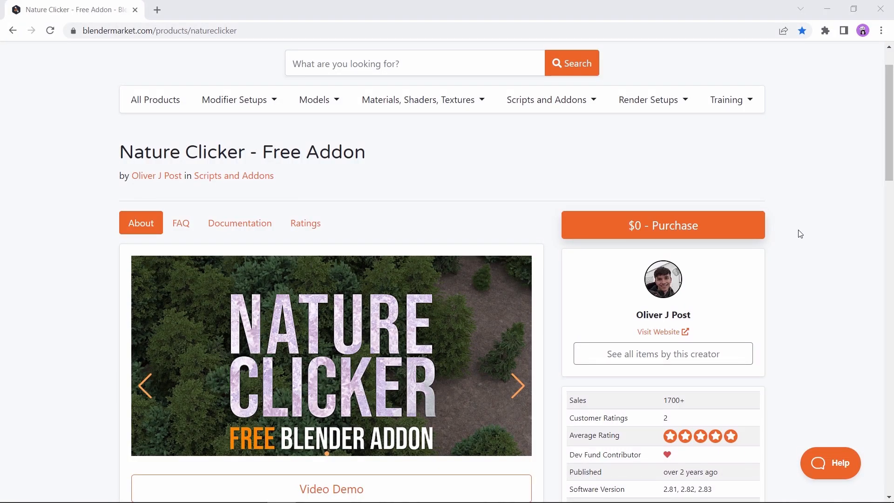
Scroll down and back up the Nature Clicker product page.
scroll("down", 3)
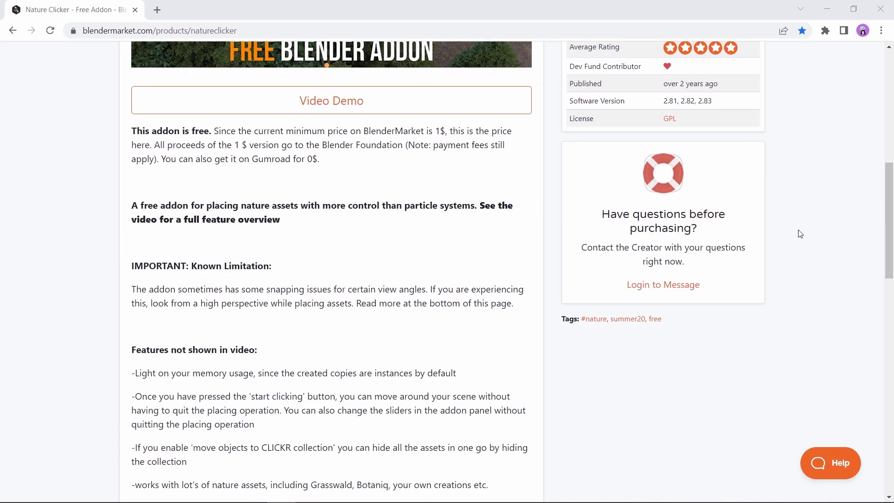
scroll("up", 3)
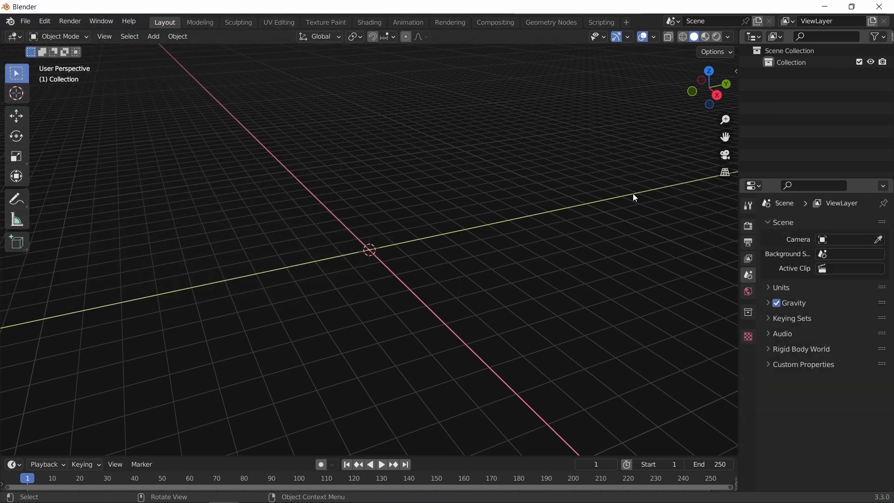
Add the LB asset and a greatly scaled plane, then set the plane as the CLICKR ground surface.
left_click(732, 171)
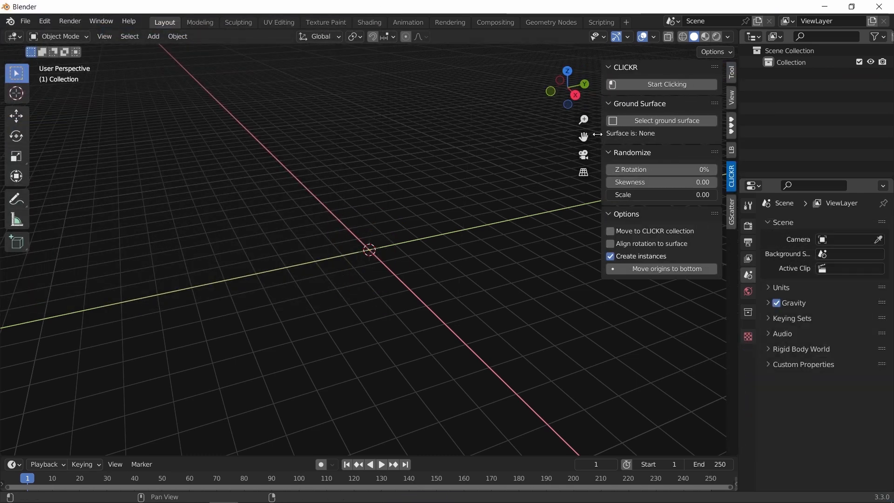
left_click(730, 149)
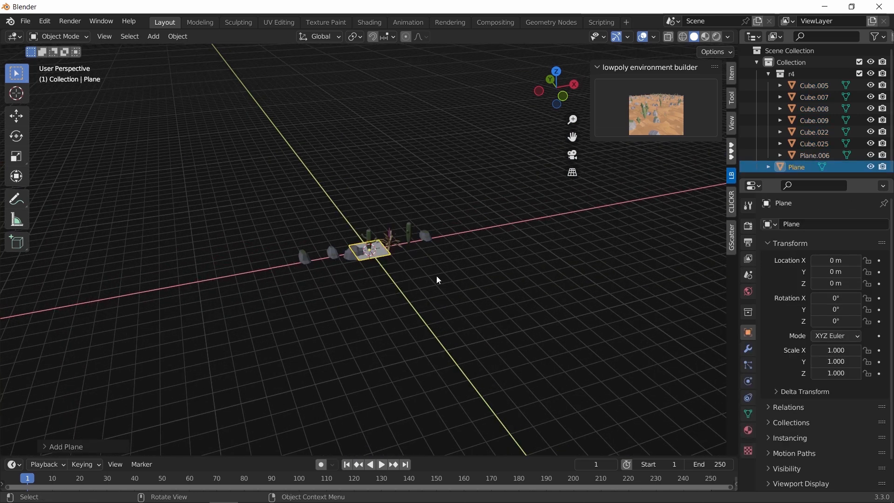
key("s")
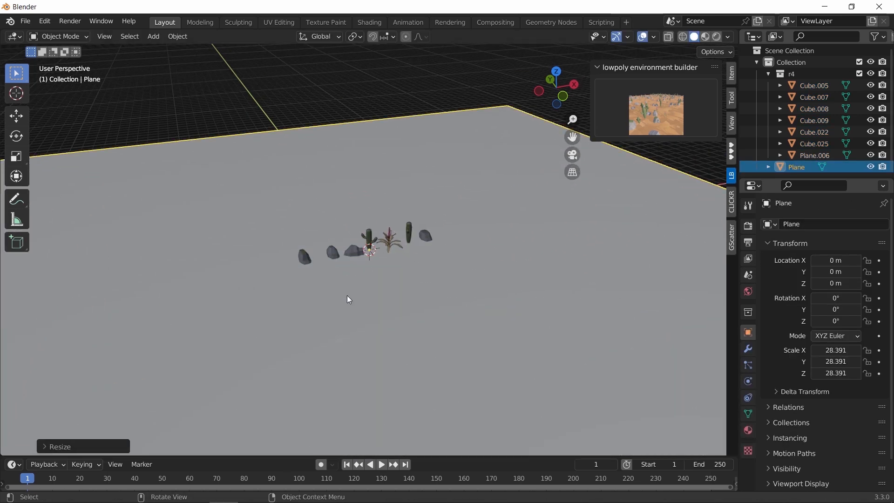
left_click(732, 199)
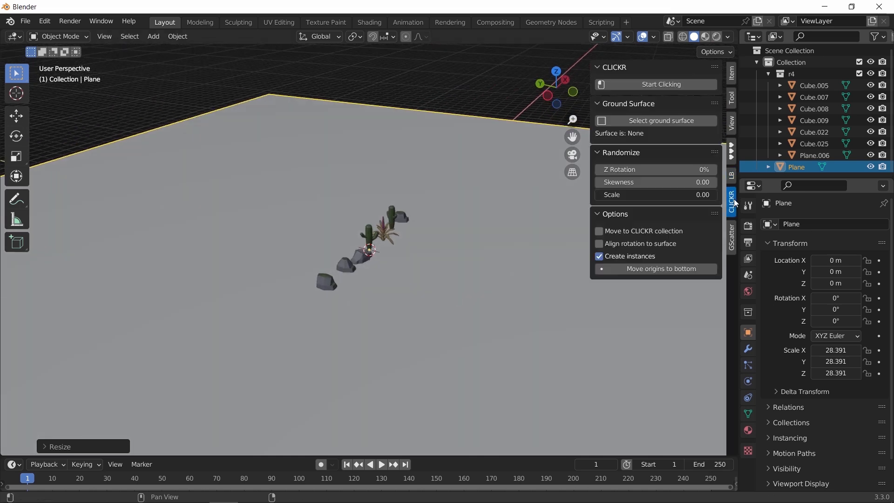
left_click(659, 120)
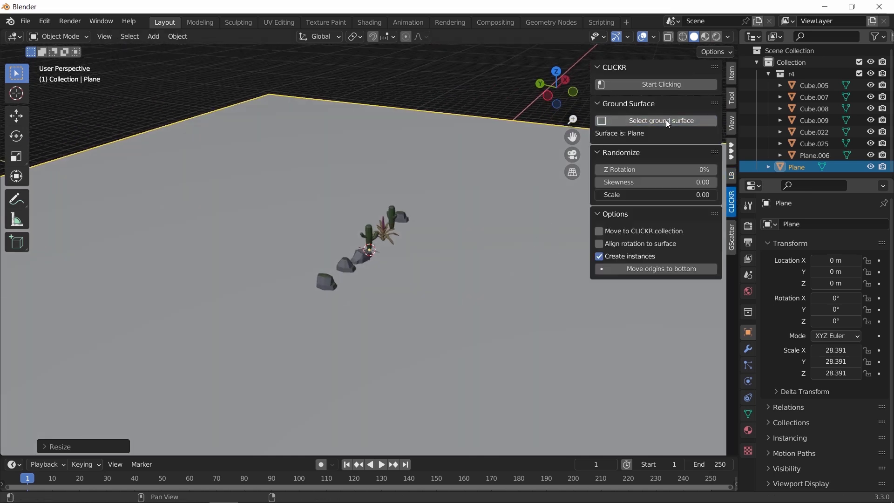
mouse_move(649, 139)
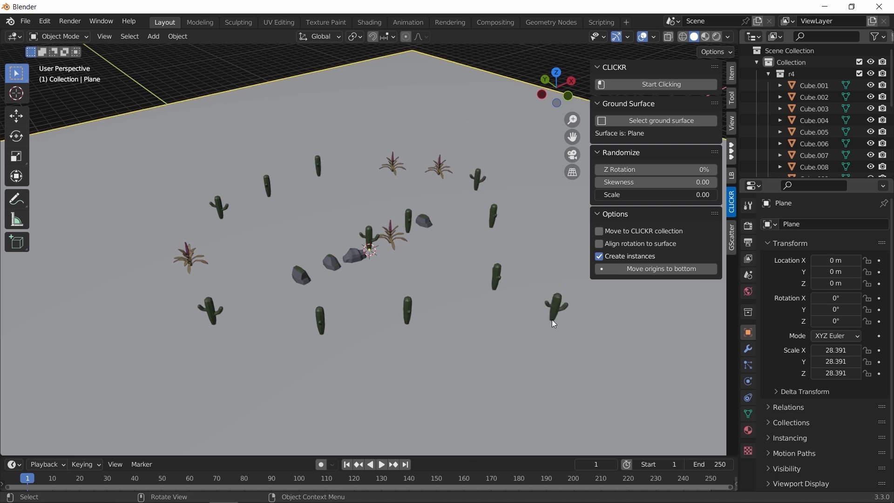
Select several of the scattered rocks.
left_click(354, 257)
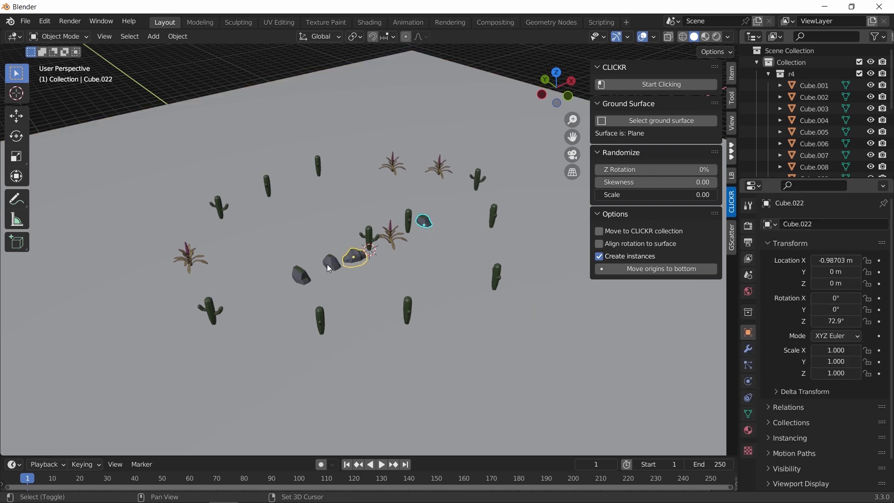
left_click(301, 277)
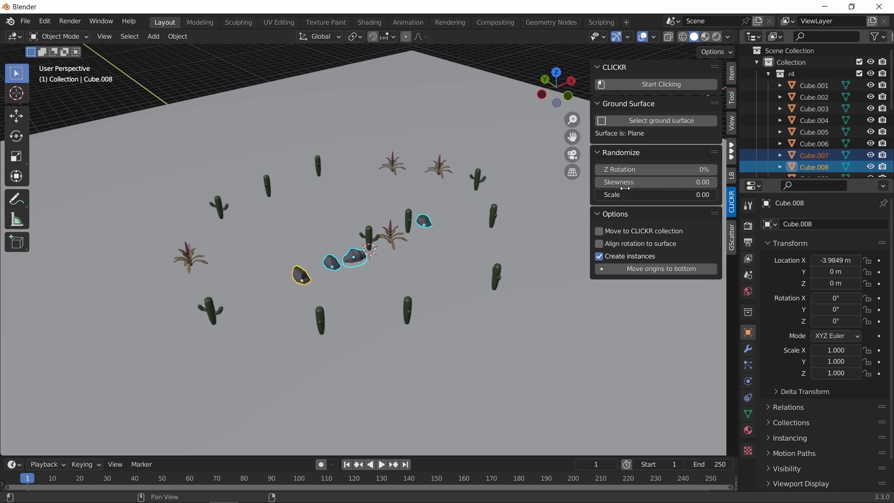